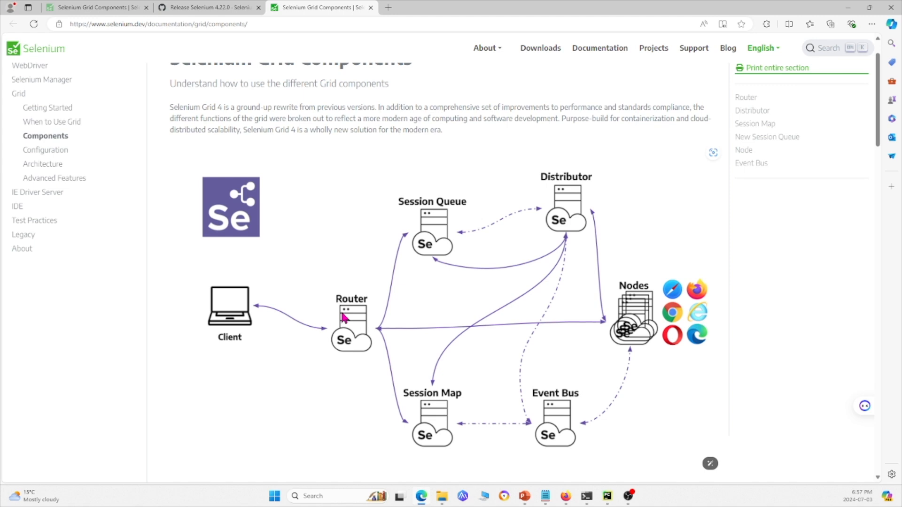
mouse_move(456, 418)
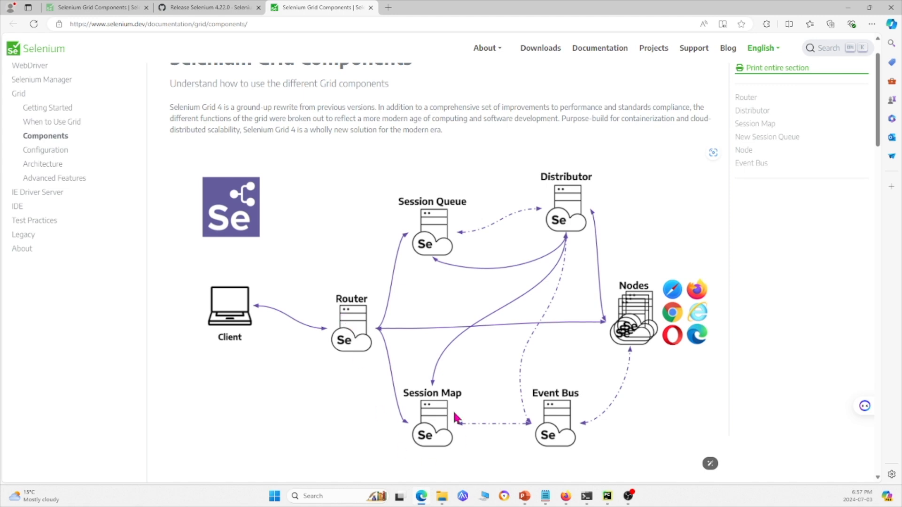
mouse_move(713, 56)
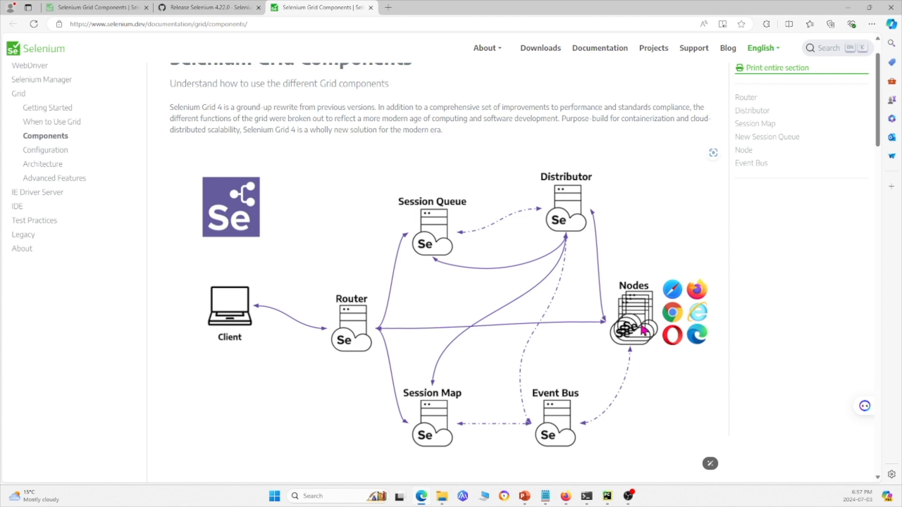
mouse_move(323, 206)
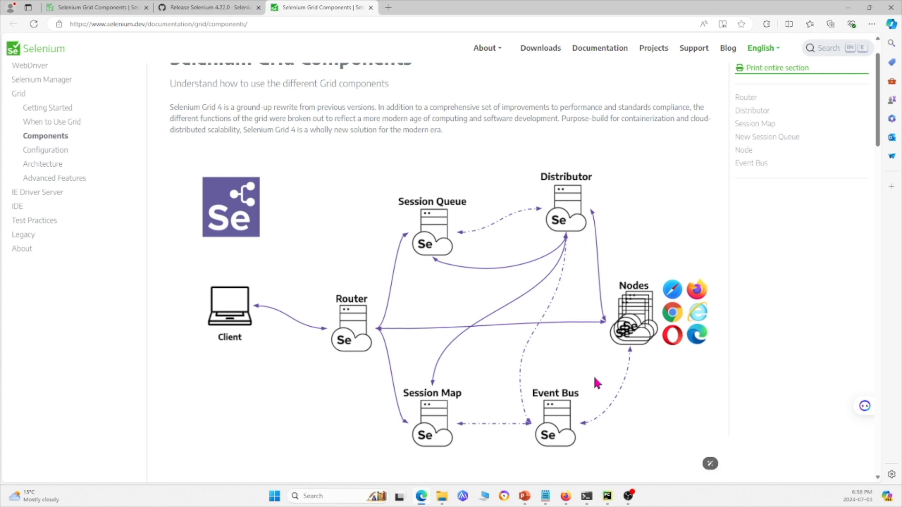
mouse_move(548, 213)
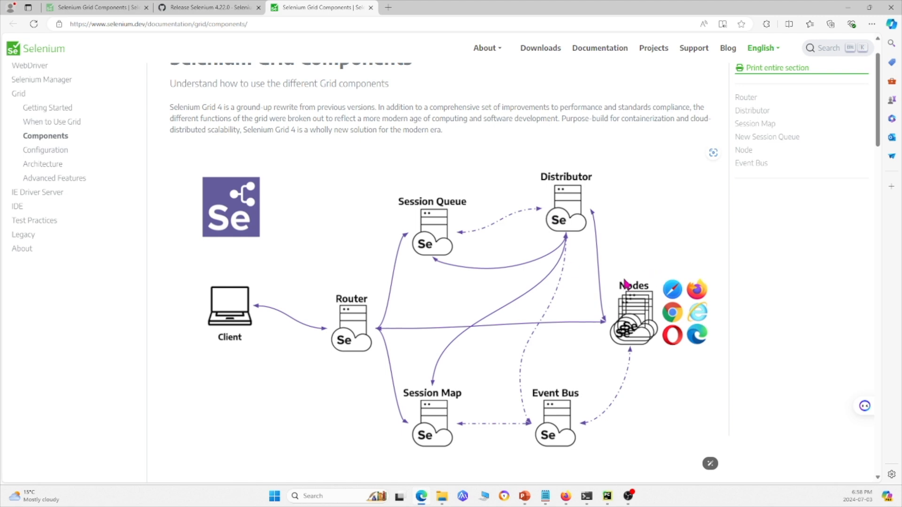
mouse_move(843, 17)
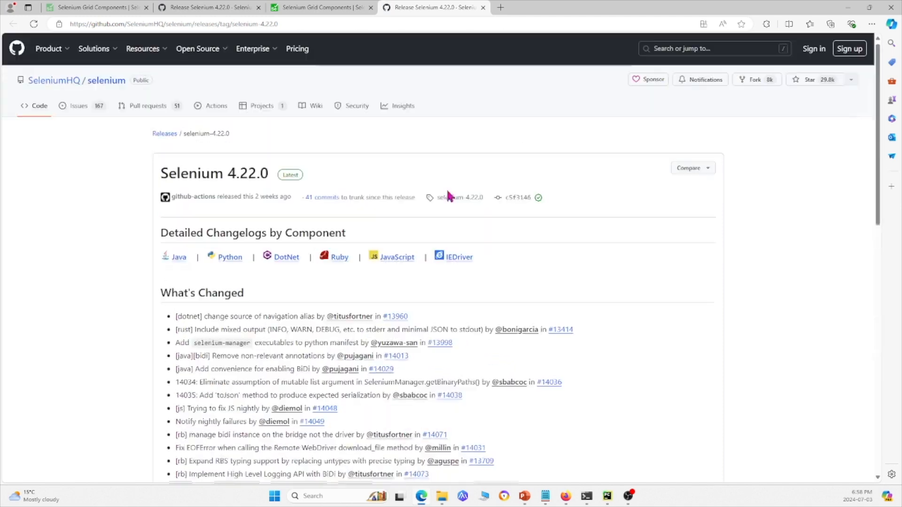
Scroll the Selenium 4.22.0 release page down to its Contributors and Assets sections
scroll("down", 3)
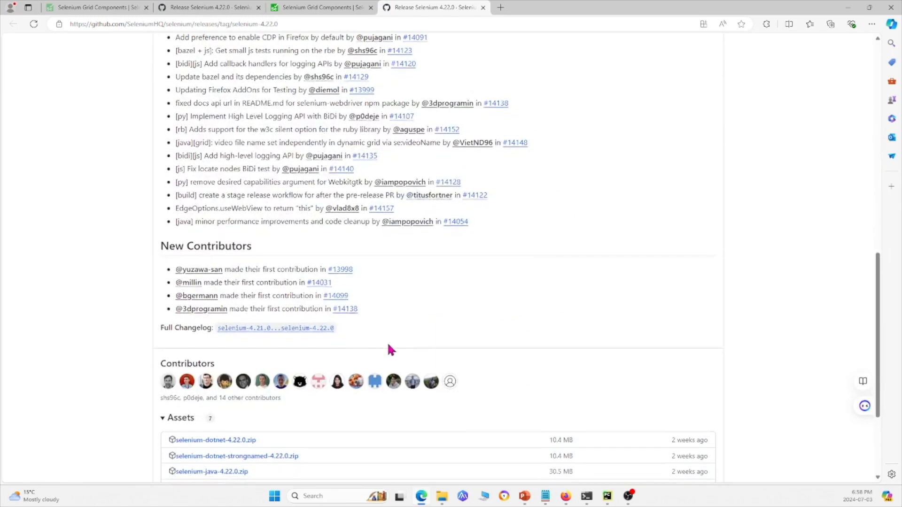
scroll("down", 3)
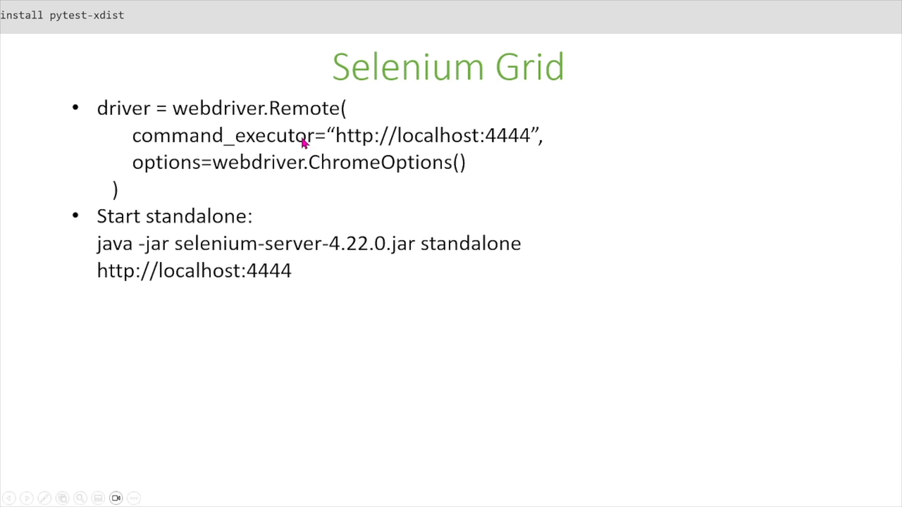
mouse_move(498, 148)
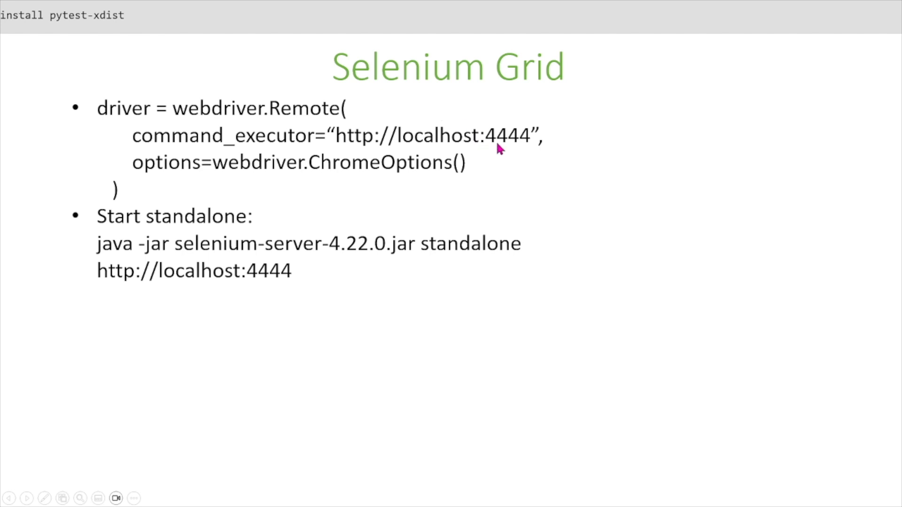
mouse_move(247, 226)
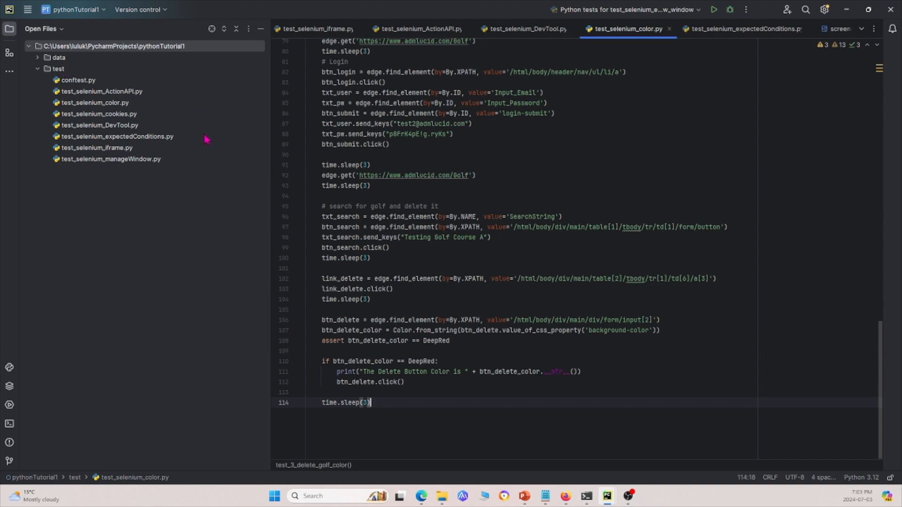
mouse_move(209, 123)
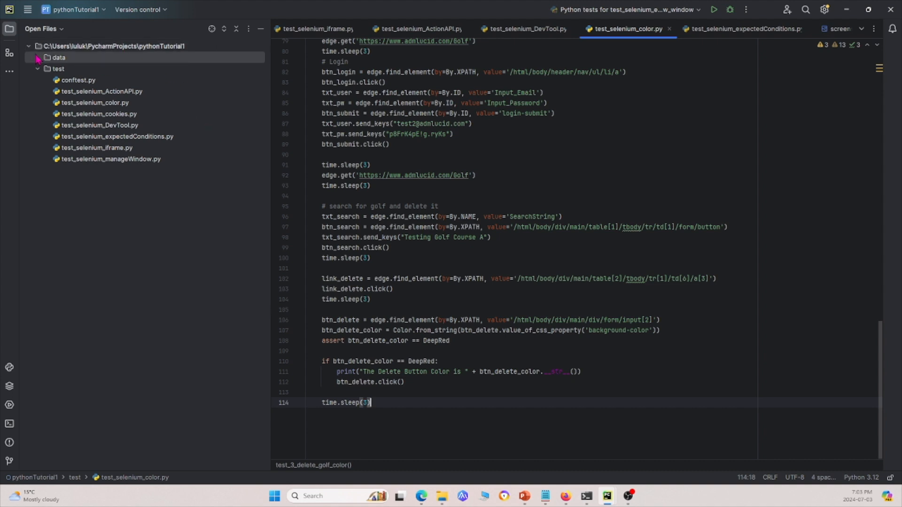
Add a Grid directory under the test folder of the pythonTutorial1 project
left_click(58, 56)
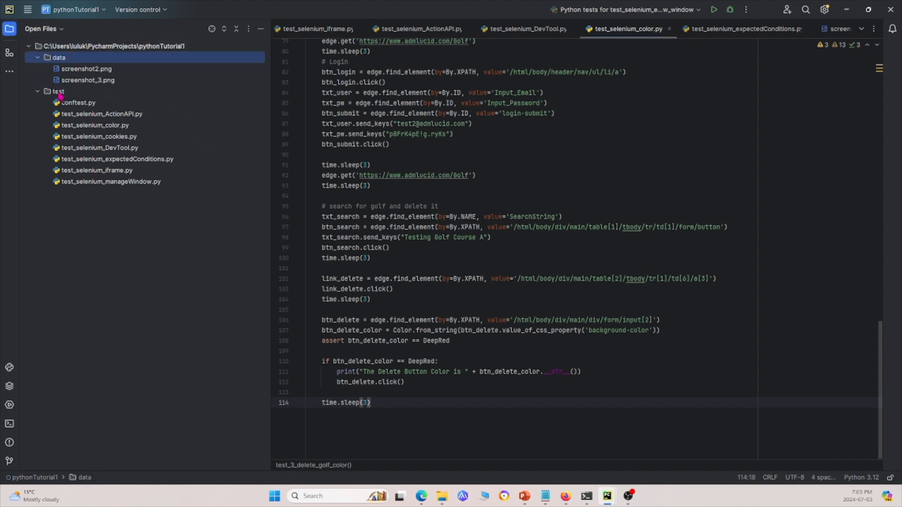
left_click(58, 91)
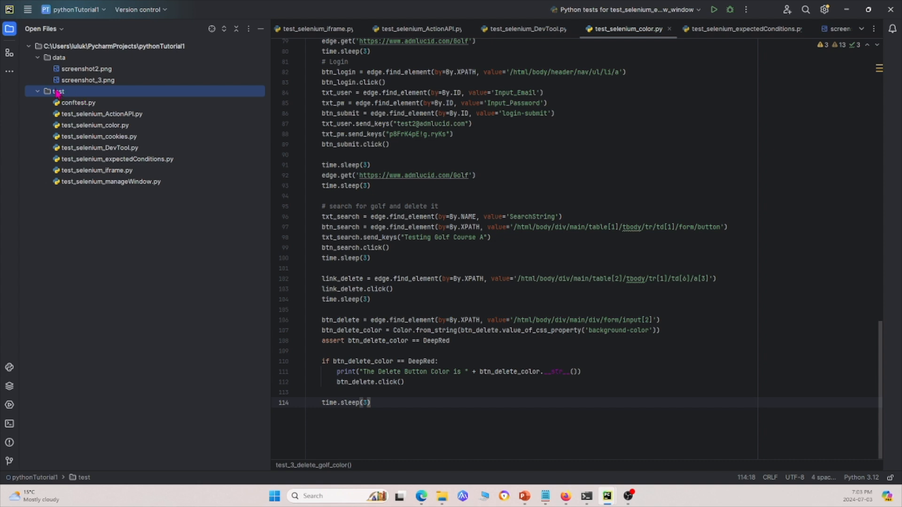
right_click(58, 91)
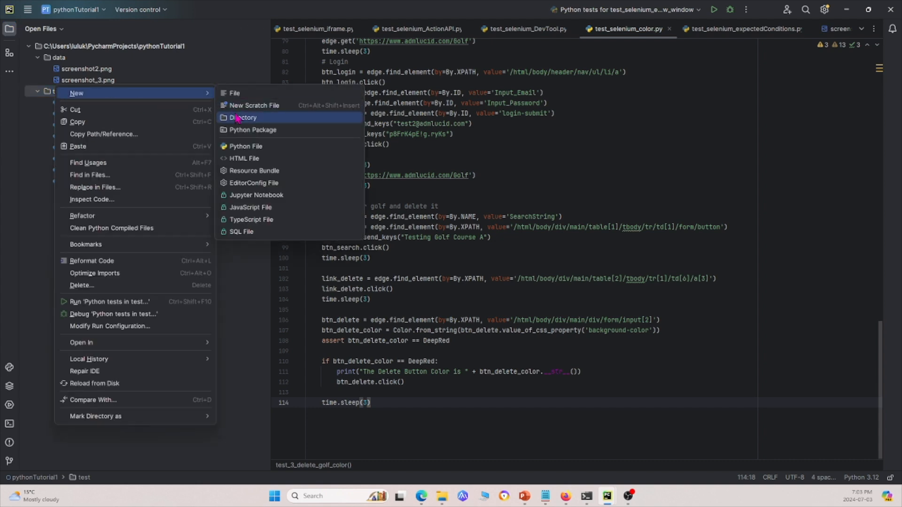
left_click(244, 118)
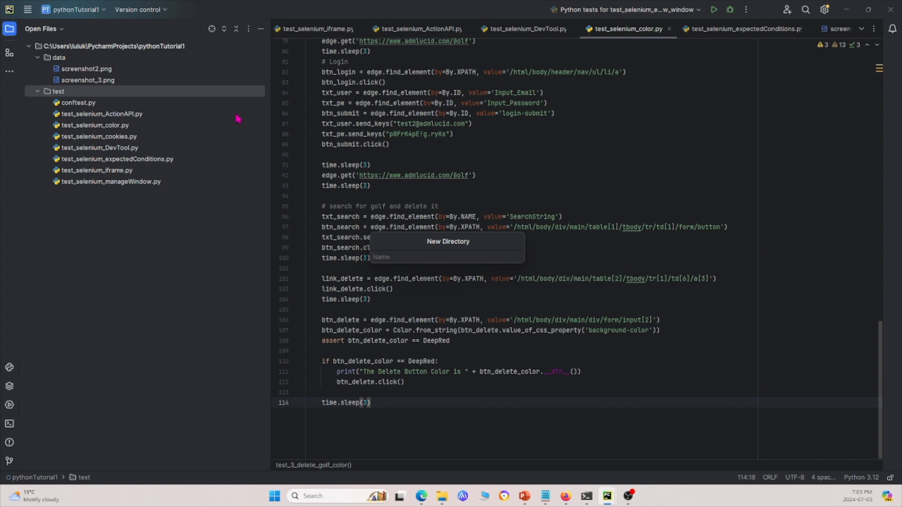
type("Grid")
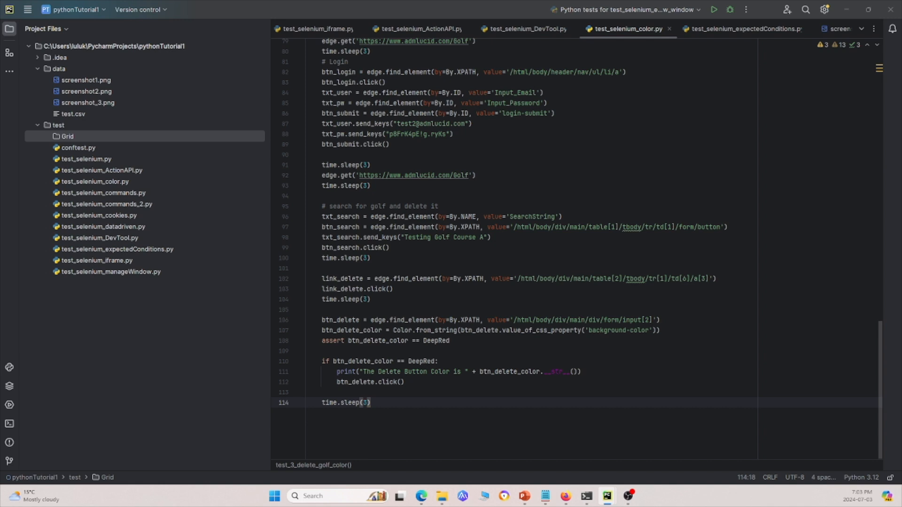
Paste the Chrome, Edge and Firefox Grid test scripts into Grid and close the iframe test tab
left_click(68, 136)
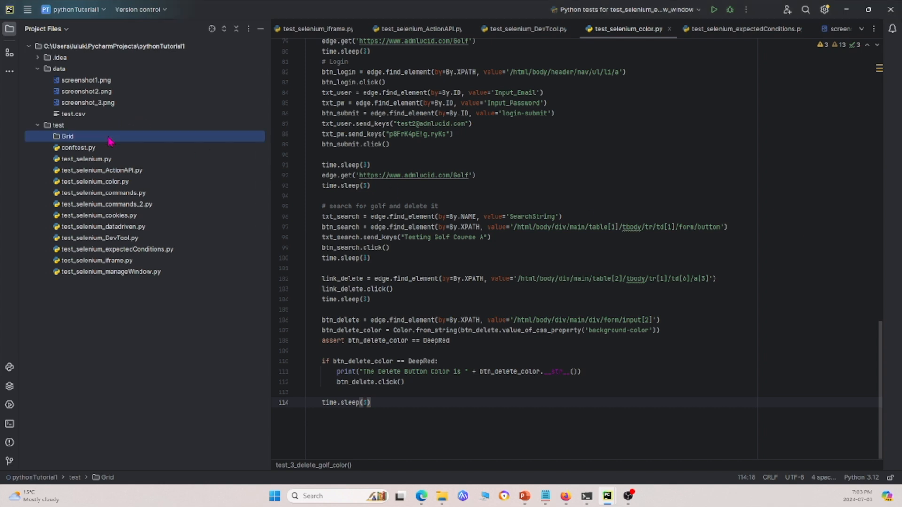
right_click(66, 137)
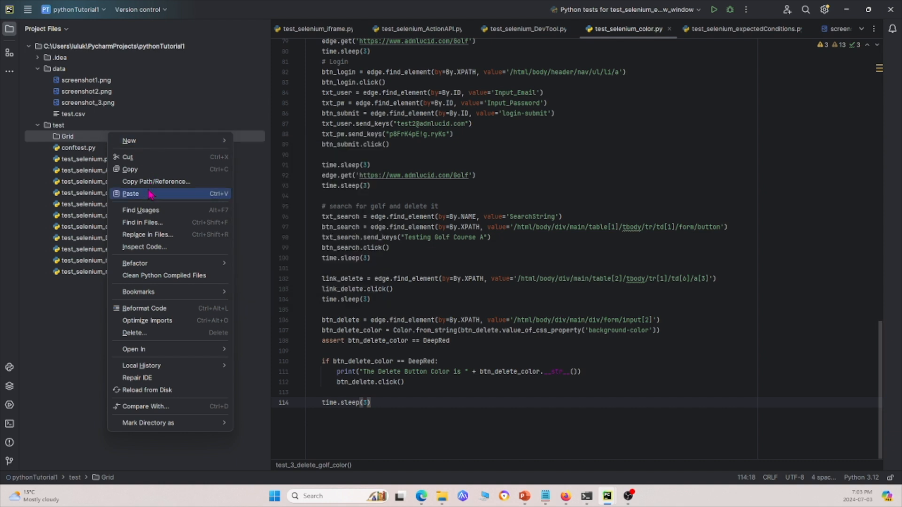
left_click(131, 193)
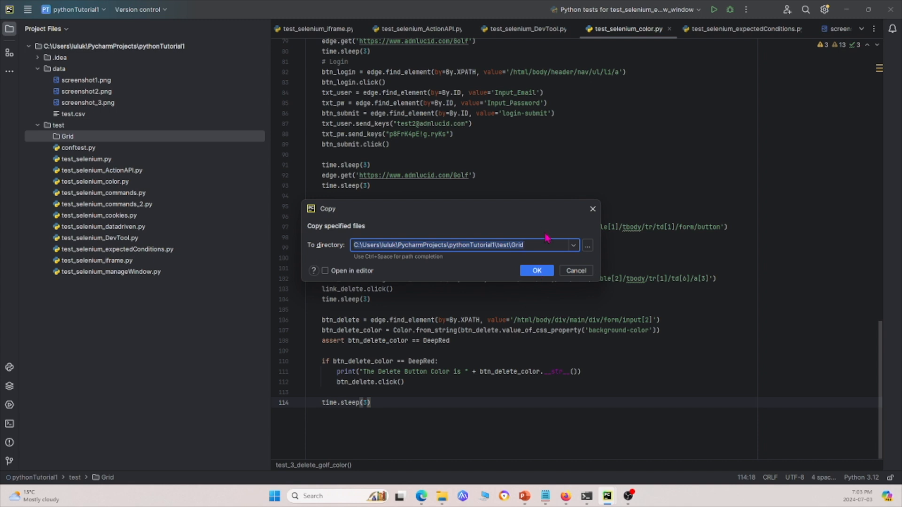
left_click(536, 271)
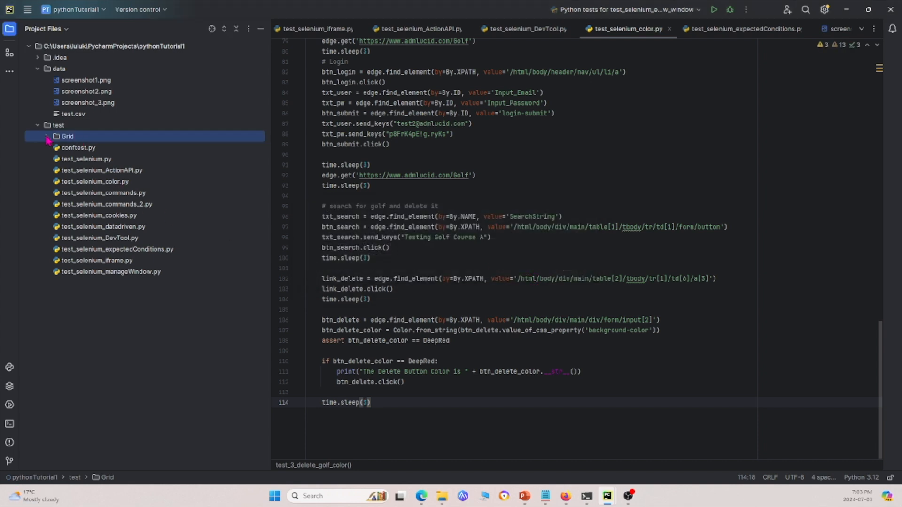
left_click(46, 137)
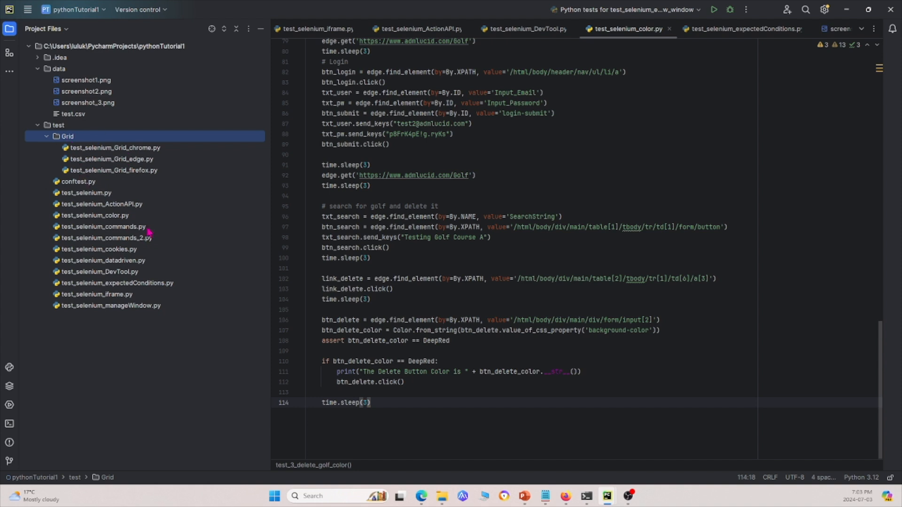
mouse_move(141, 148)
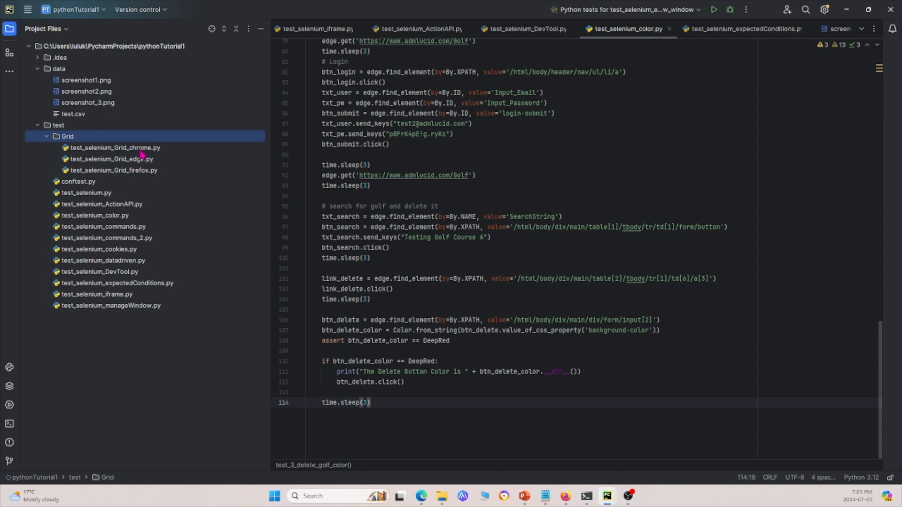
left_click(360, 29)
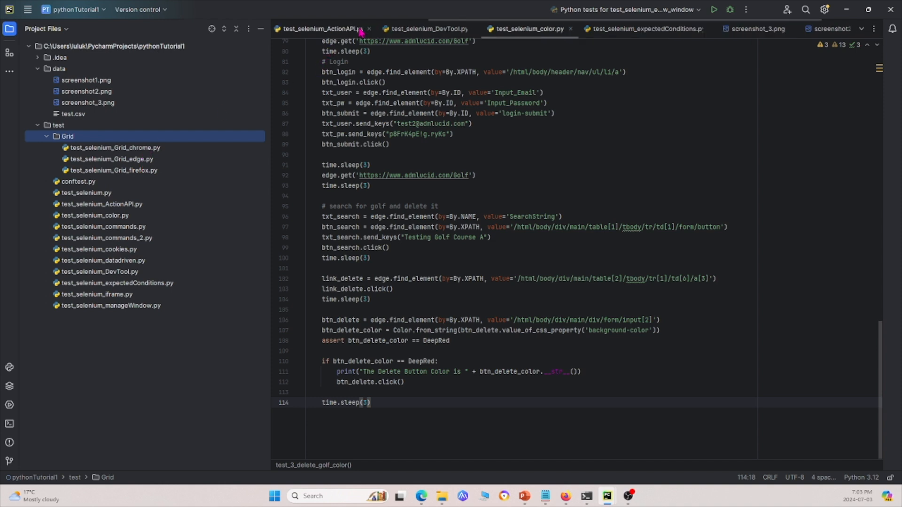
Close the expectedConditions and other old tabs, then open test_selenium_Grid_edge.py
left_click(360, 29)
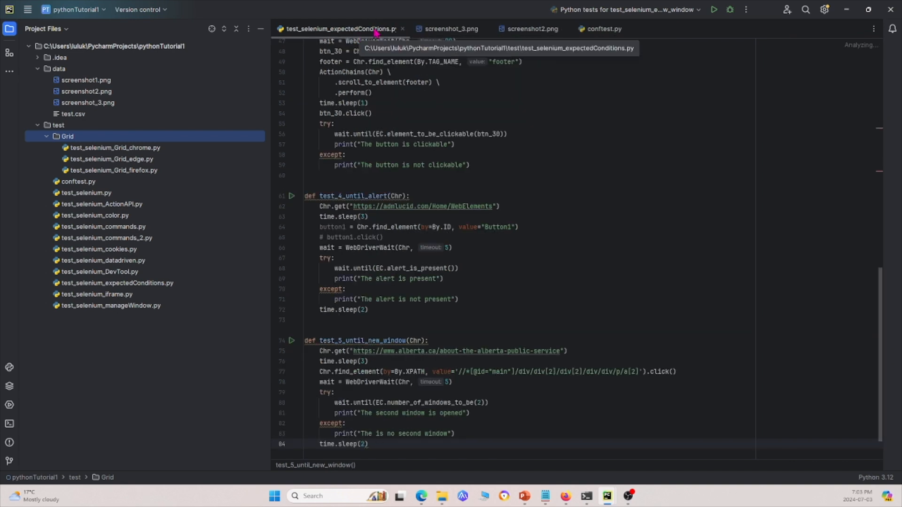
left_click(450, 29)
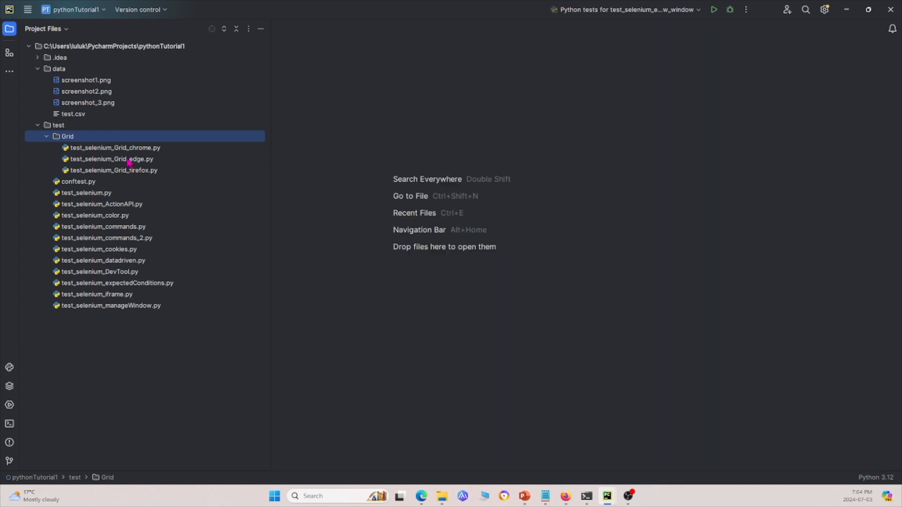
double_click(110, 159)
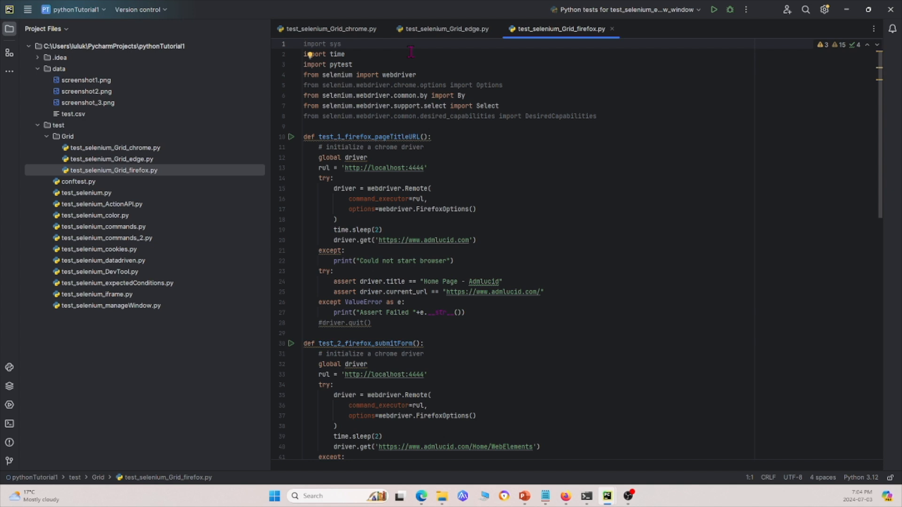
mouse_move(410, 172)
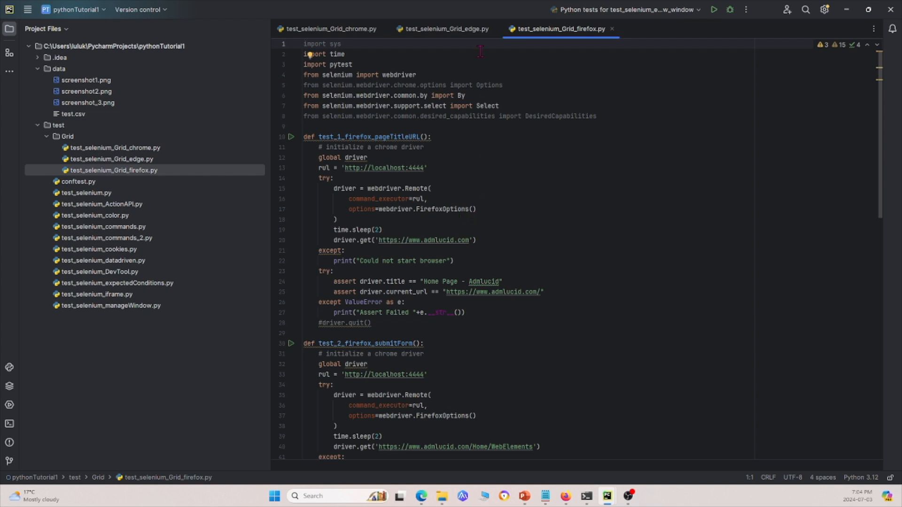
left_click(444, 29)
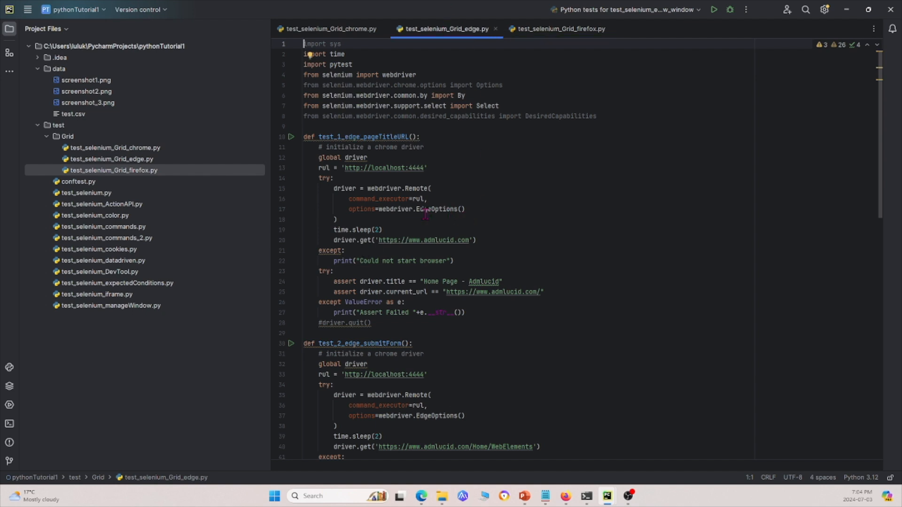
Scroll through the three Chrome Grid tests, then revisit the Edge and Firefox files
left_click(328, 29)
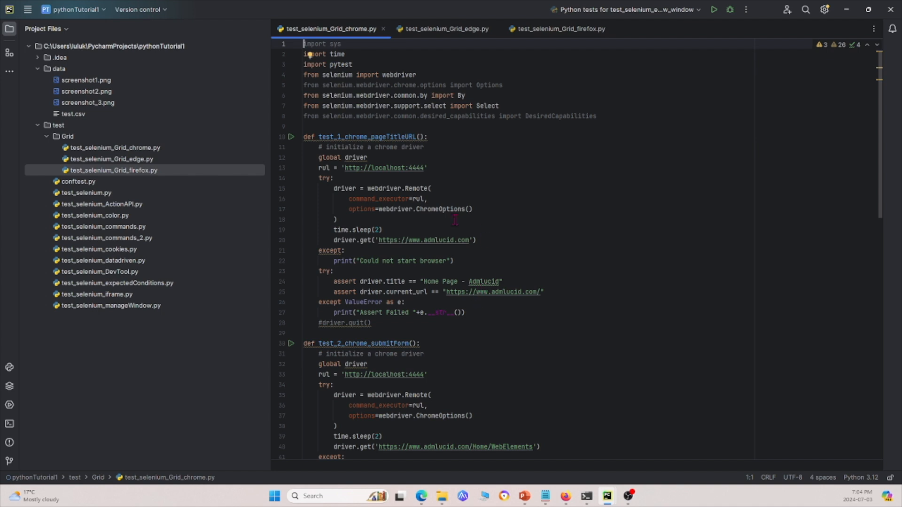
mouse_move(454, 209)
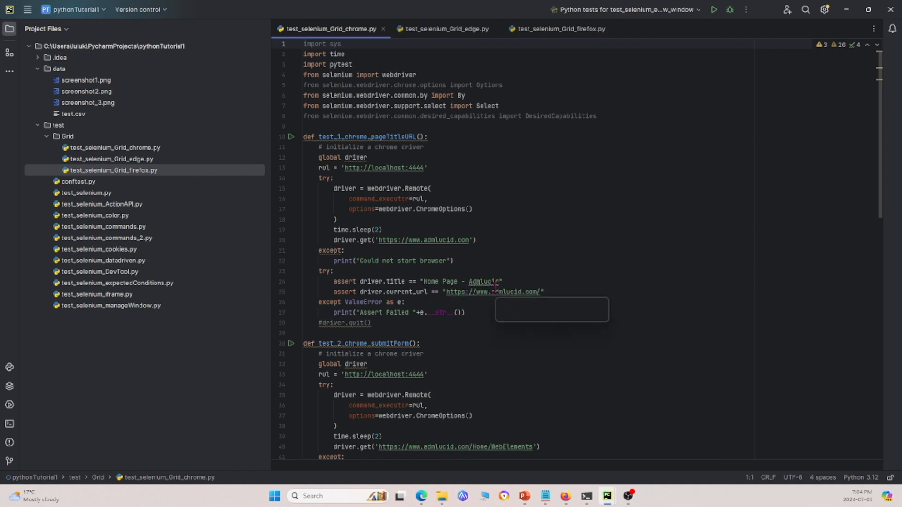
scroll("down", 3)
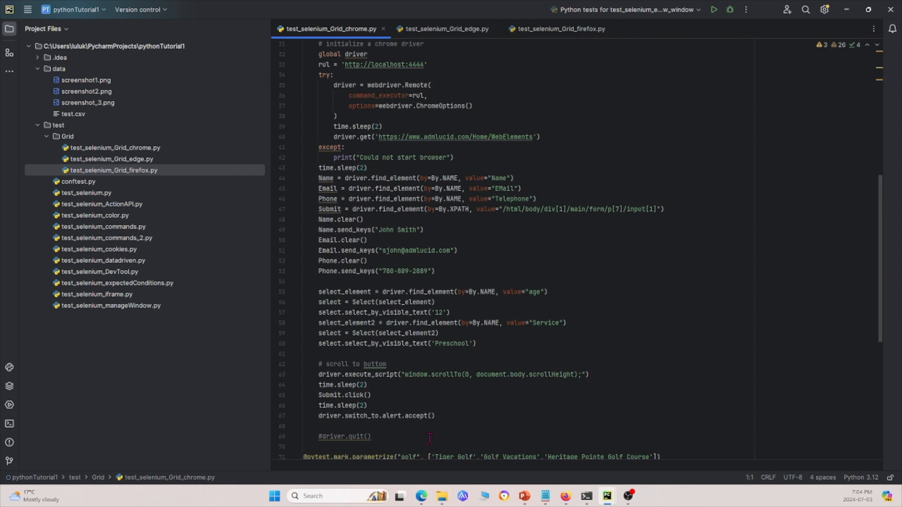
scroll("down", 3)
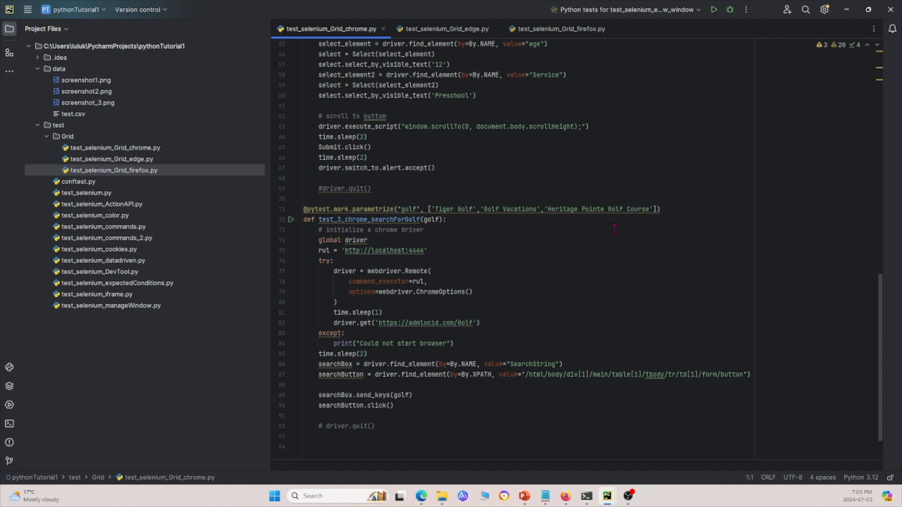
scroll("up", 3)
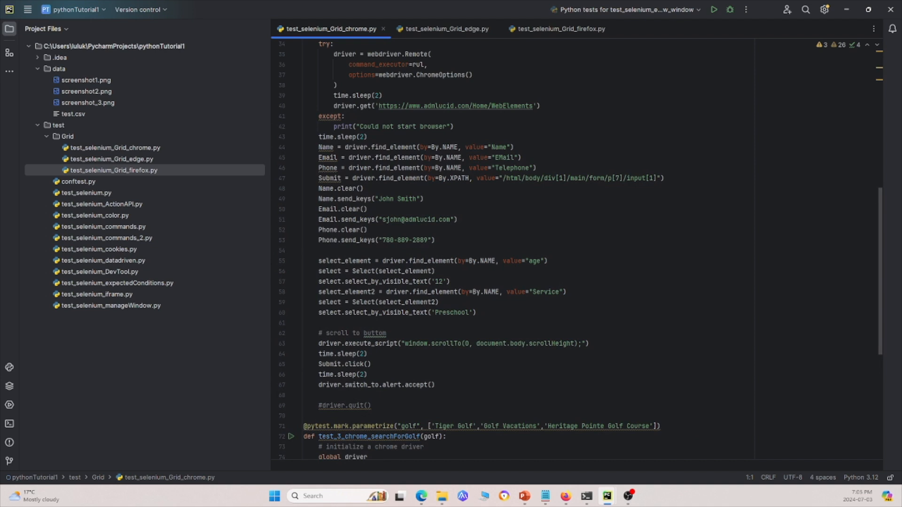
left_click(447, 29)
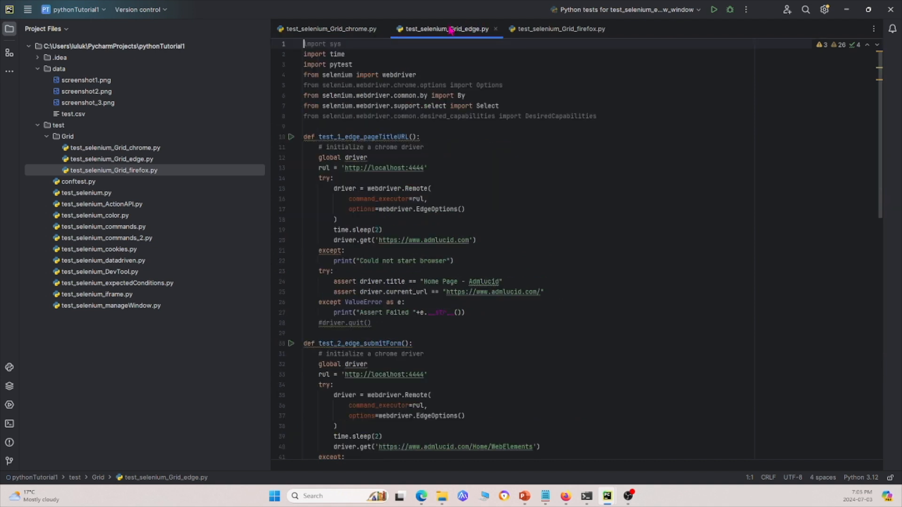
left_click(560, 28)
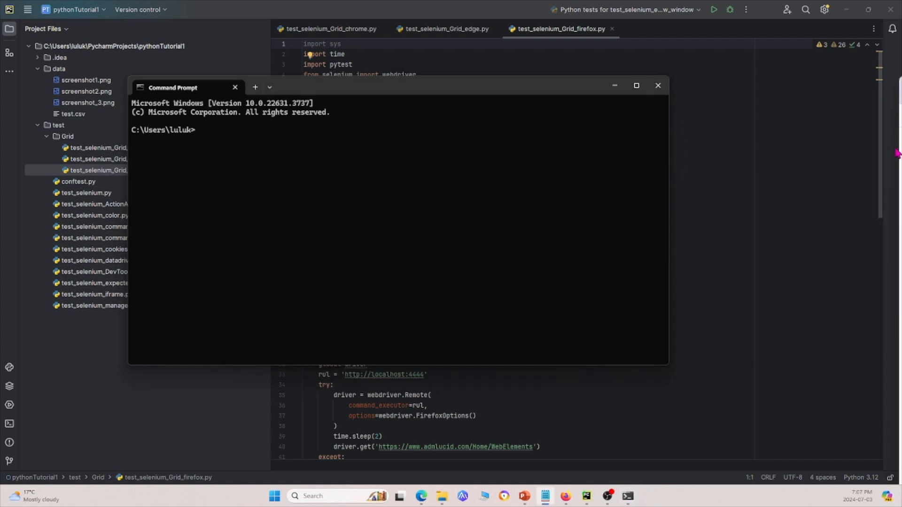
mouse_move(895, 153)
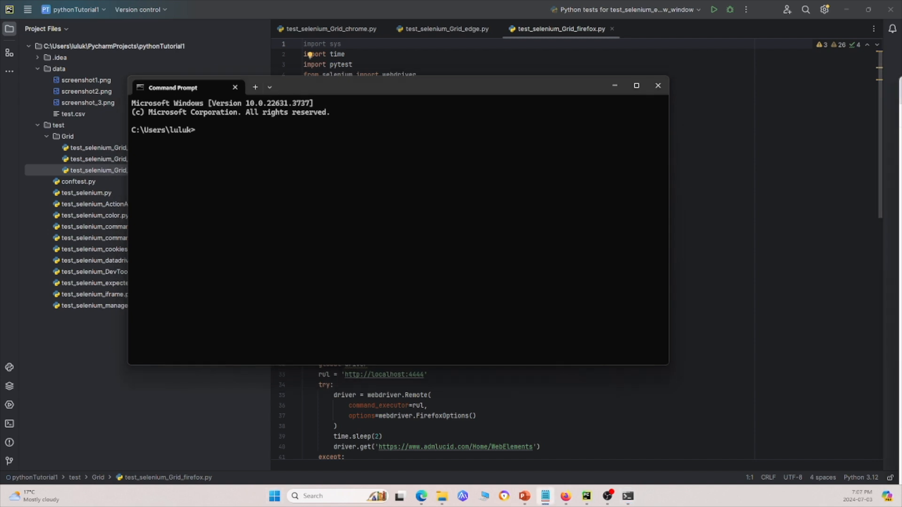
Run 'java -jar selenium-server-4.22.0.jar standalone' in Command Prompt
type("java -jar selenium-server-4.22.0.jar standalone")
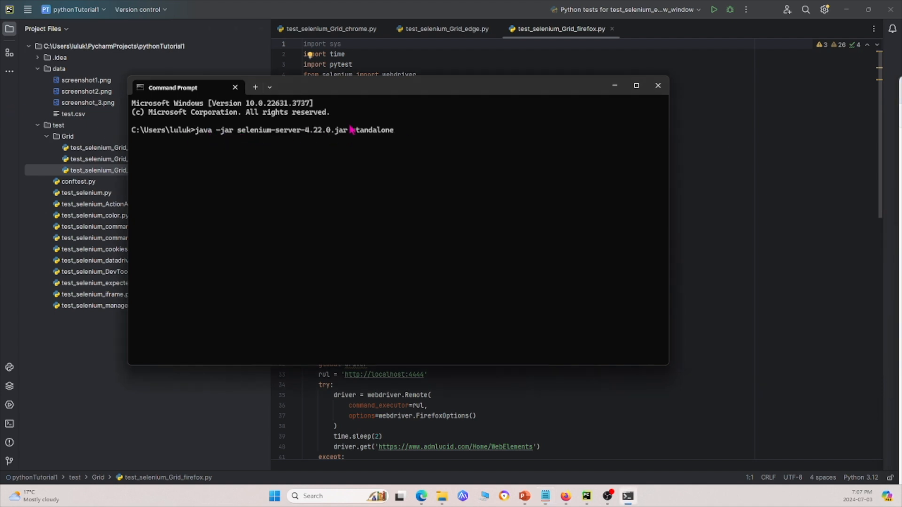
key("enter")
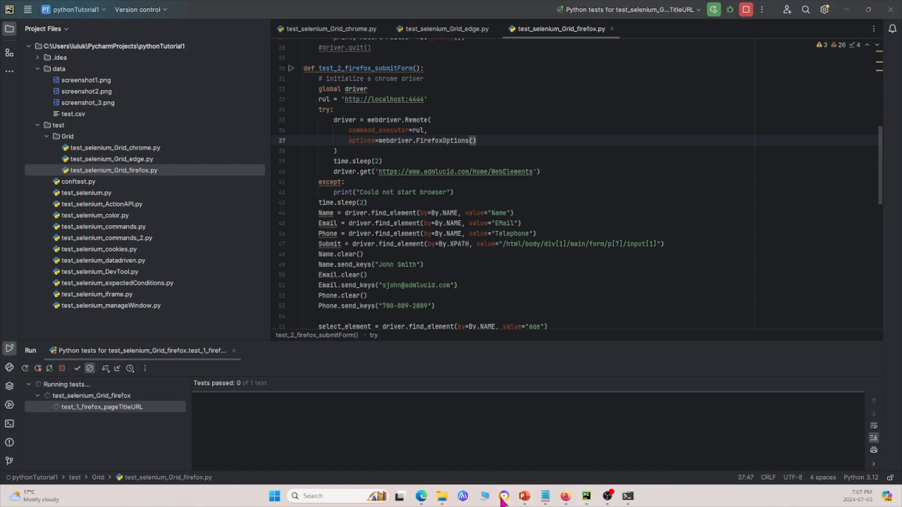
Bring up the open Firefox windows from the taskbar
left_click(421, 496)
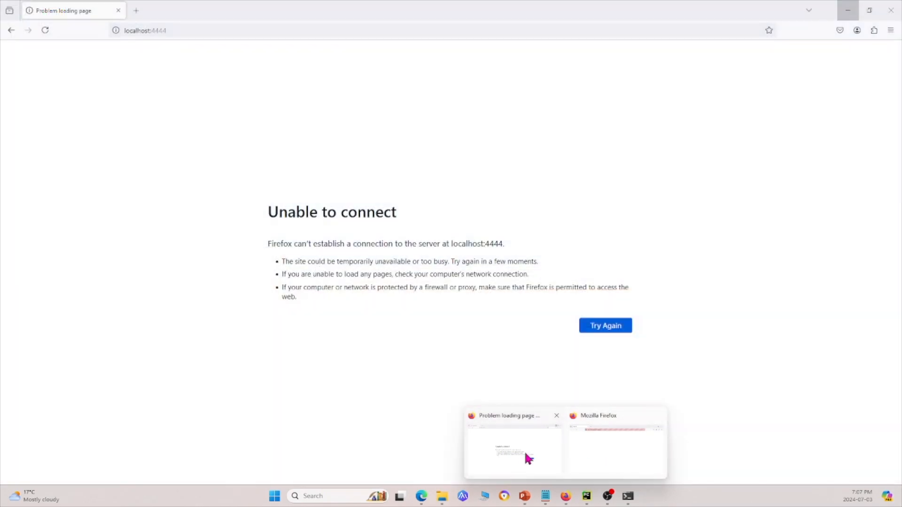
Switch to the Firefox window showing the Selenium Grid console at localhost:4444
left_click(605, 326)
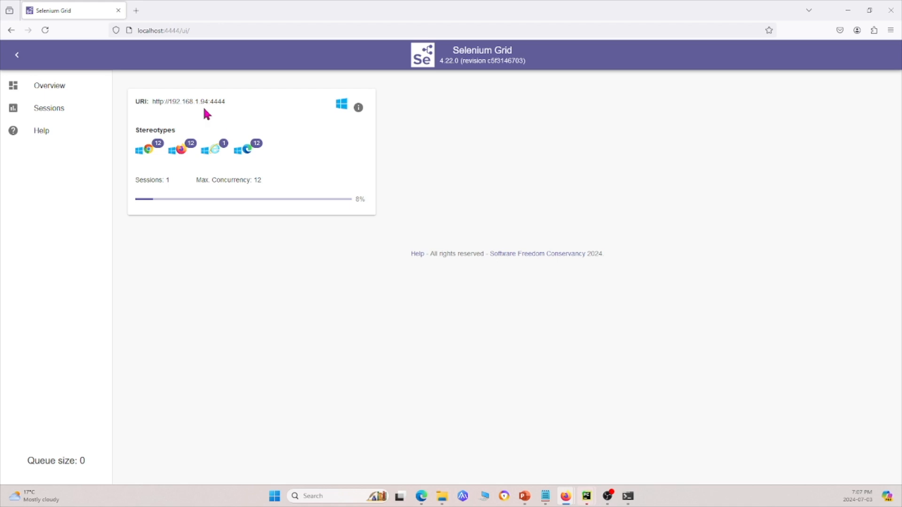
mouse_move(256, 202)
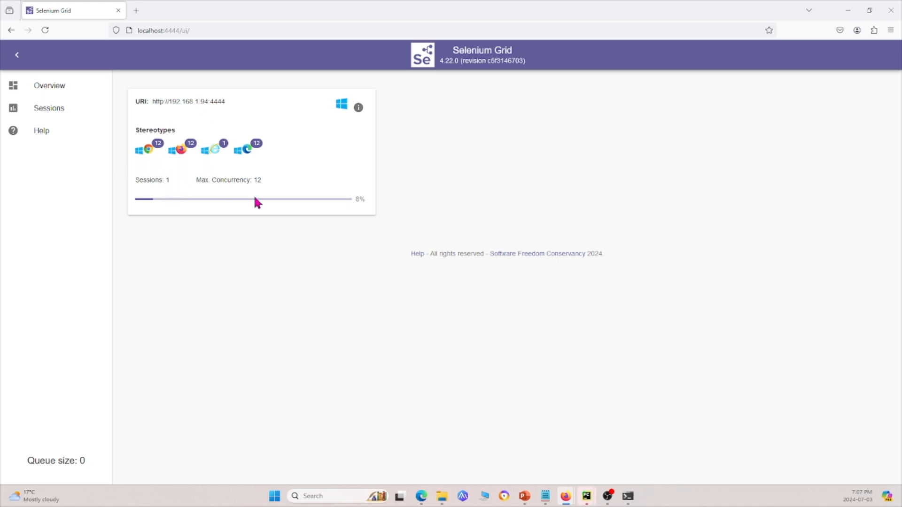
mouse_move(154, 120)
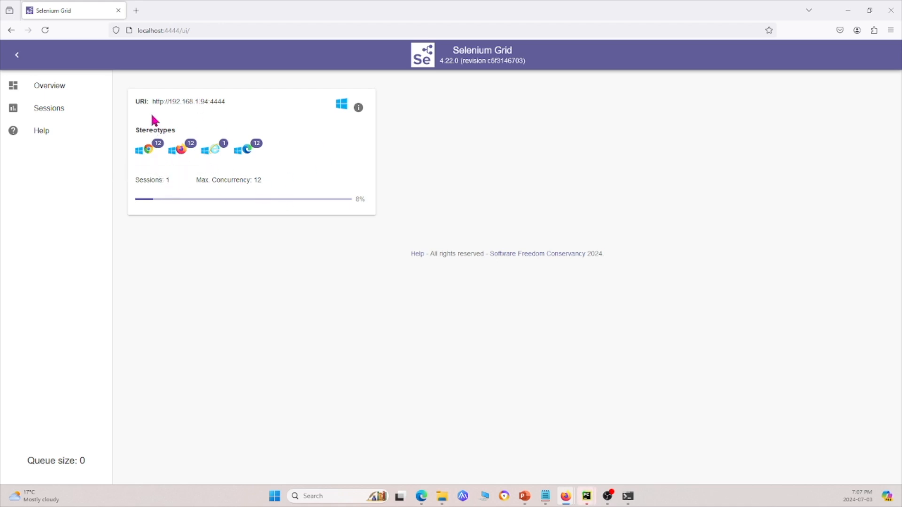
mouse_move(277, 180)
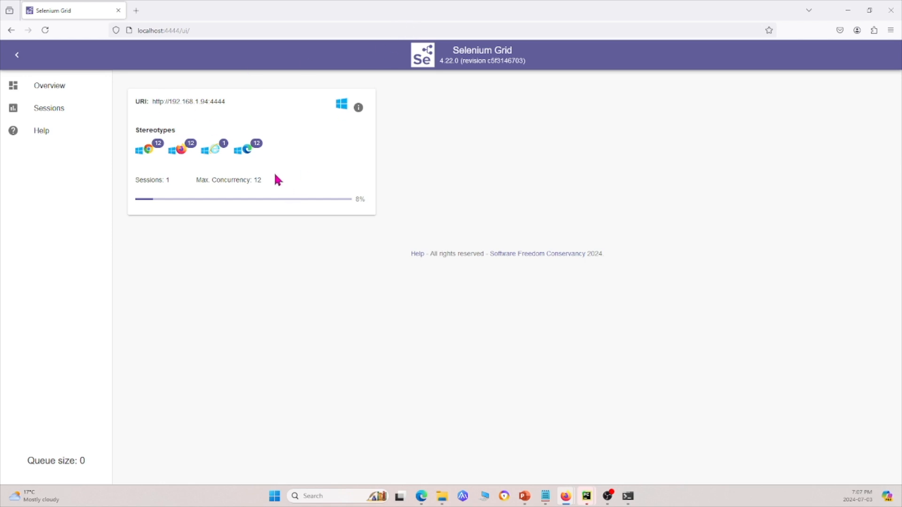
mouse_move(634, 8)
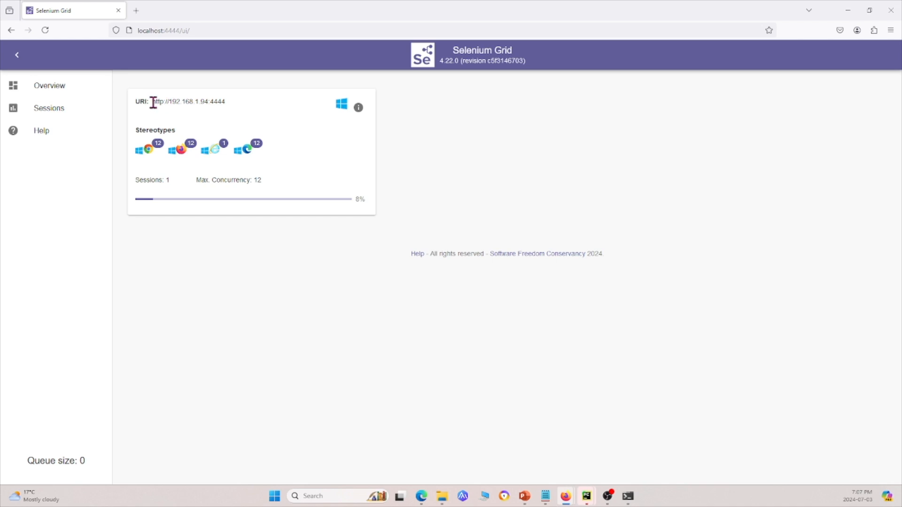
mouse_move(786, 88)
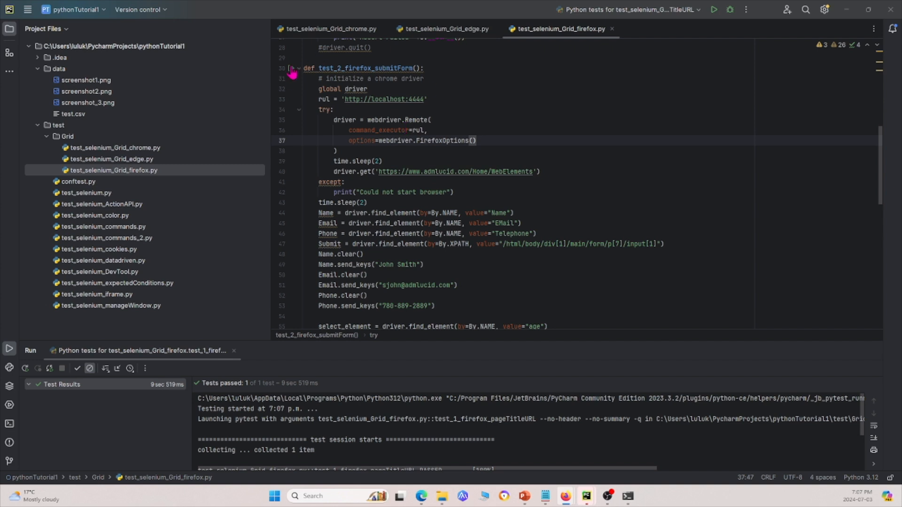
Run test_2_firefox_submitForm and view the two running Firefox sessions in Sessions
left_click(291, 68)
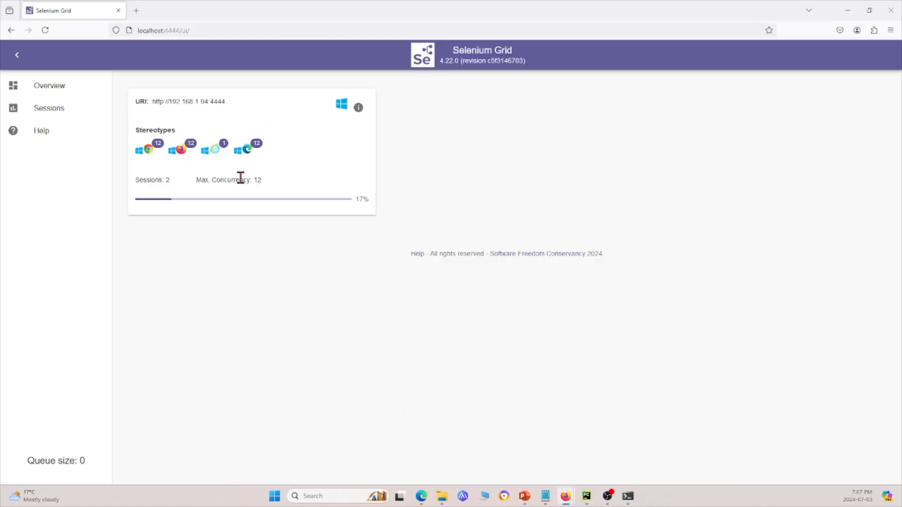
left_click(49, 108)
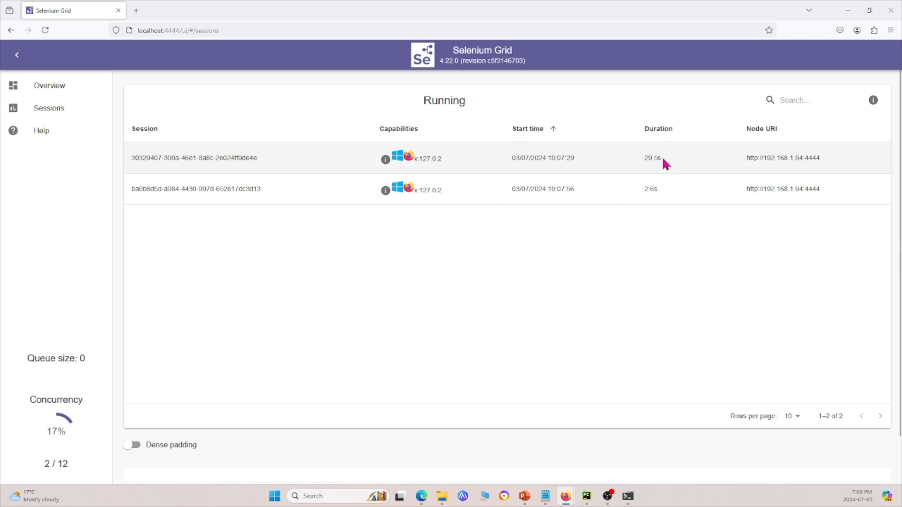
mouse_move(644, 167)
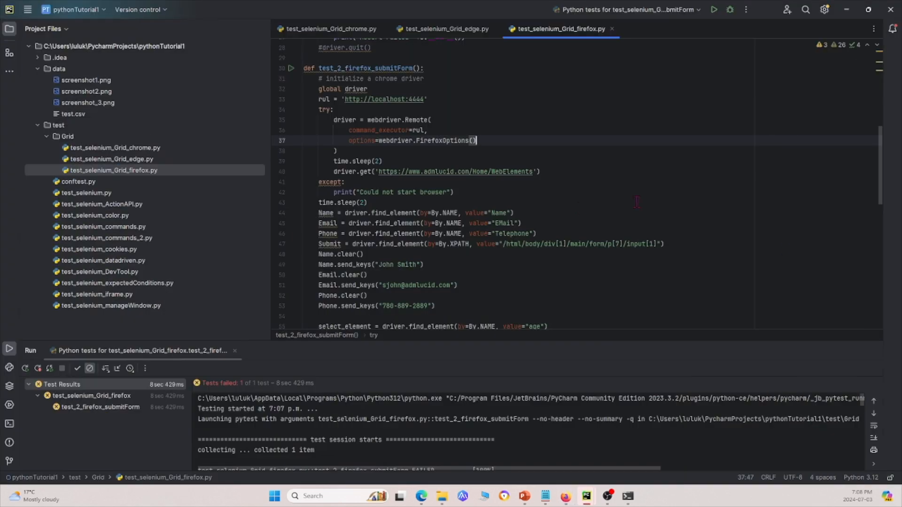
Open the Chrome Grid file and run test_1_chrome_pageTitleURL on the Grid
scroll("down", 3)
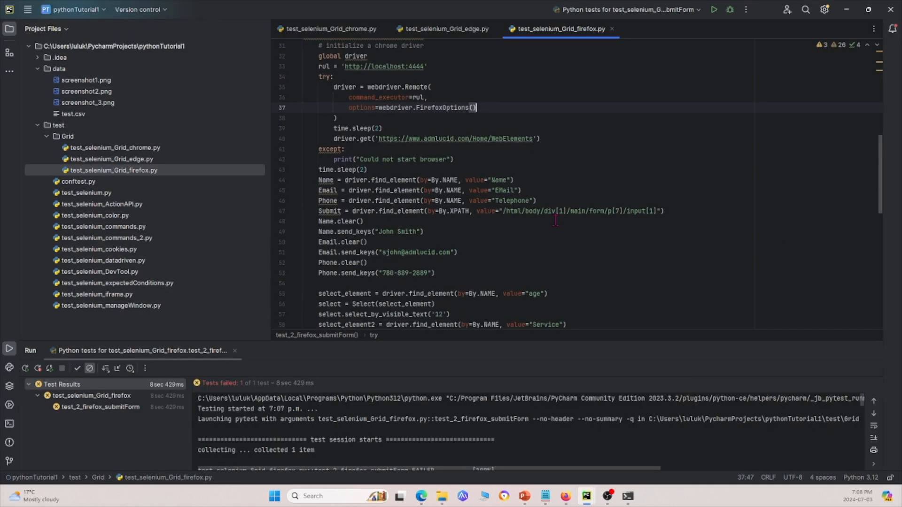
scroll("down", 3)
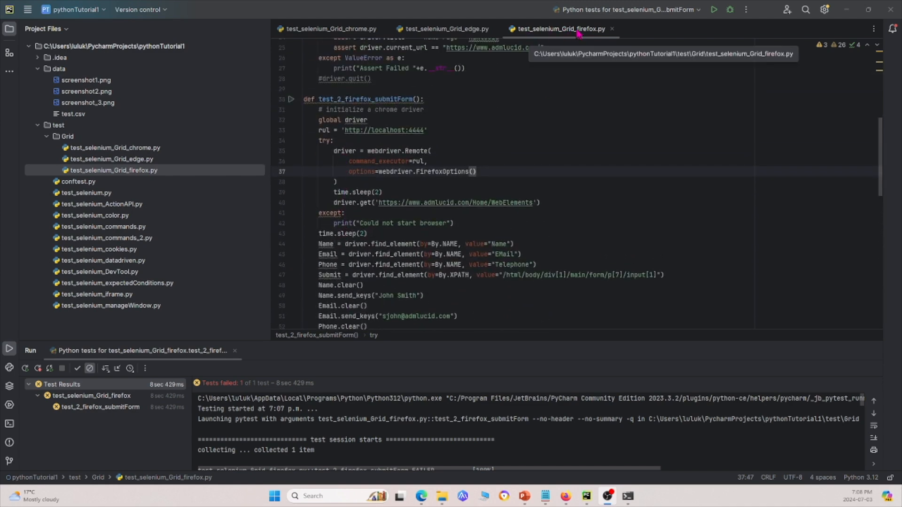
left_click(330, 28)
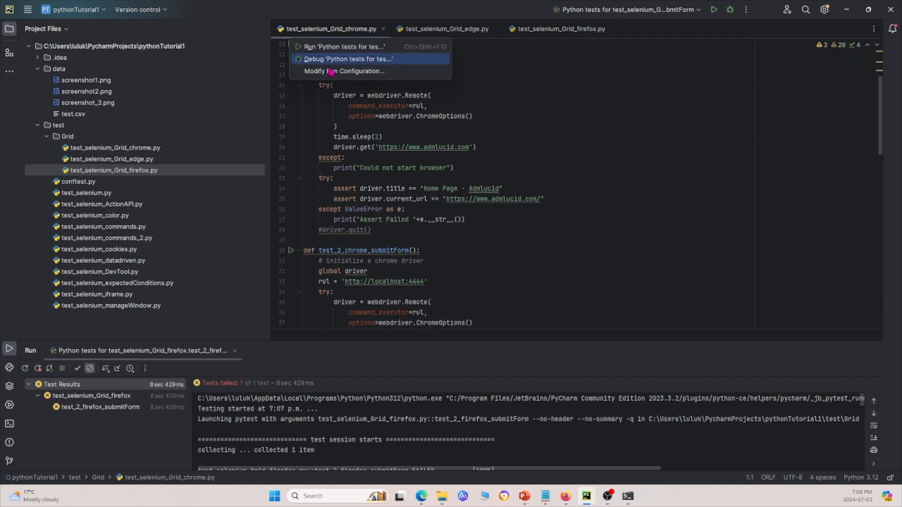
mouse_move(343, 47)
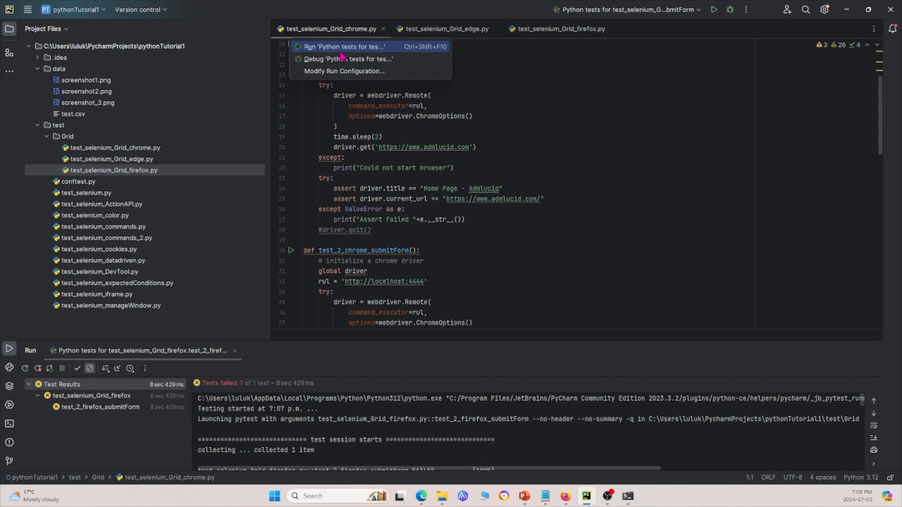
mouse_move(387, 49)
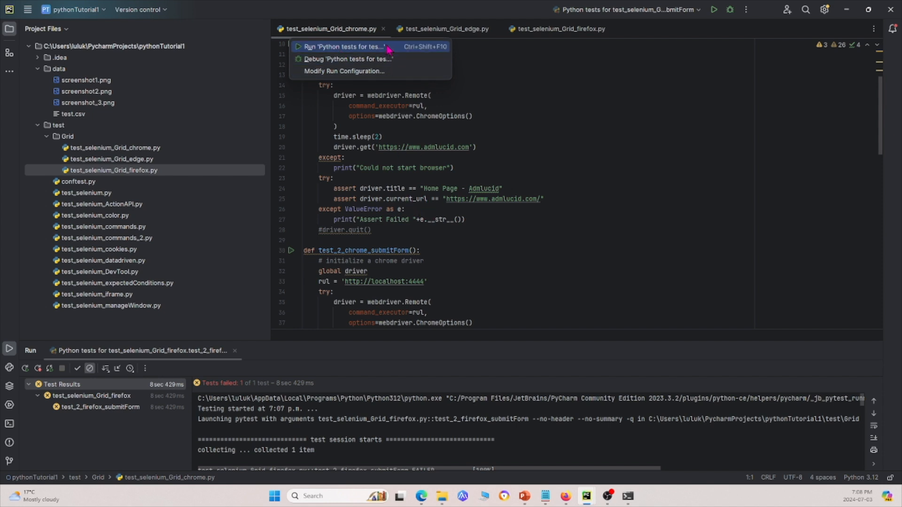
left_click(344, 46)
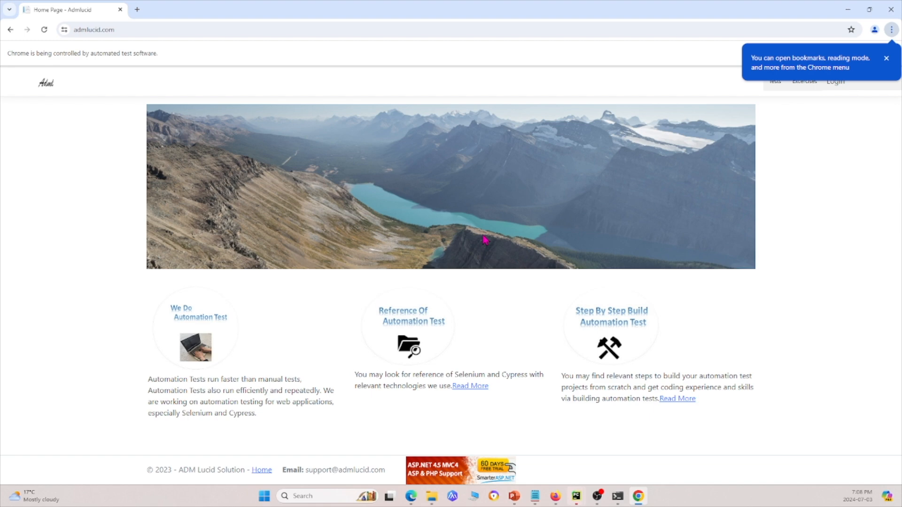
Check the running Grid sessions in Firefox, then close the automated Chrome window
left_click(576, 496)
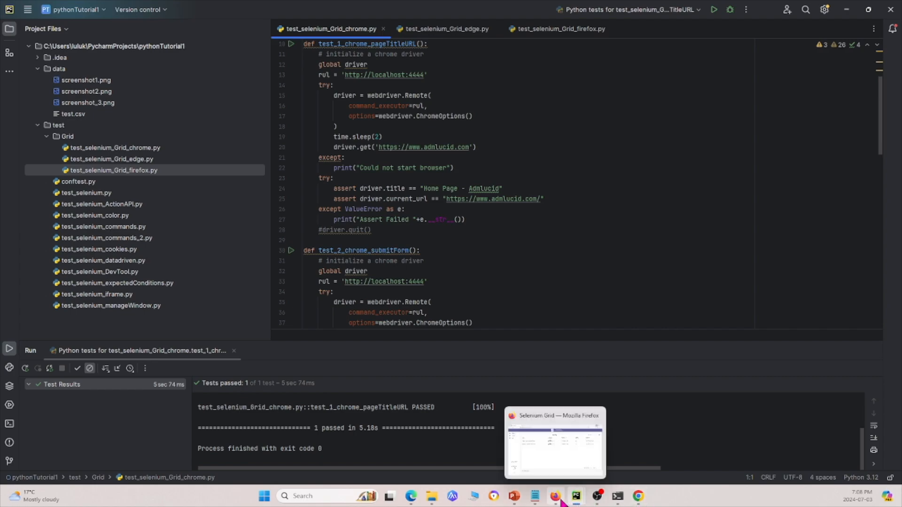
left_click(554, 443)
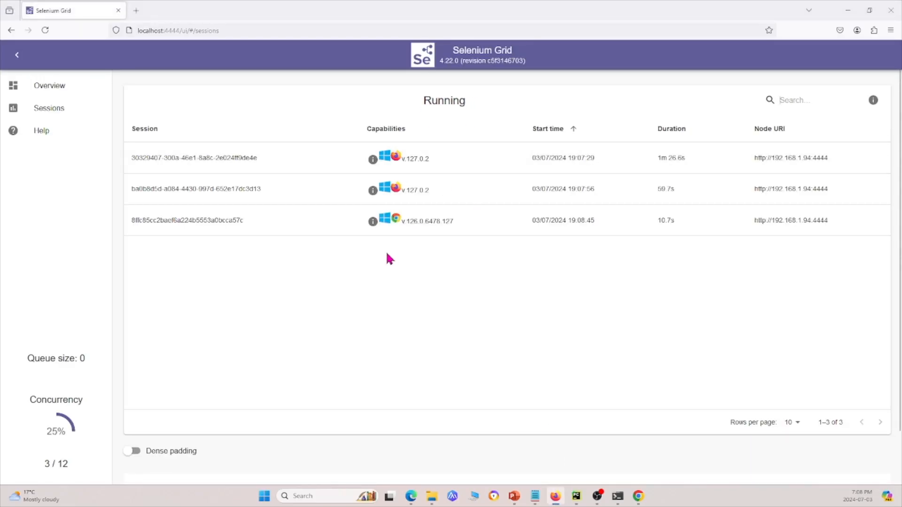
mouse_move(419, 223)
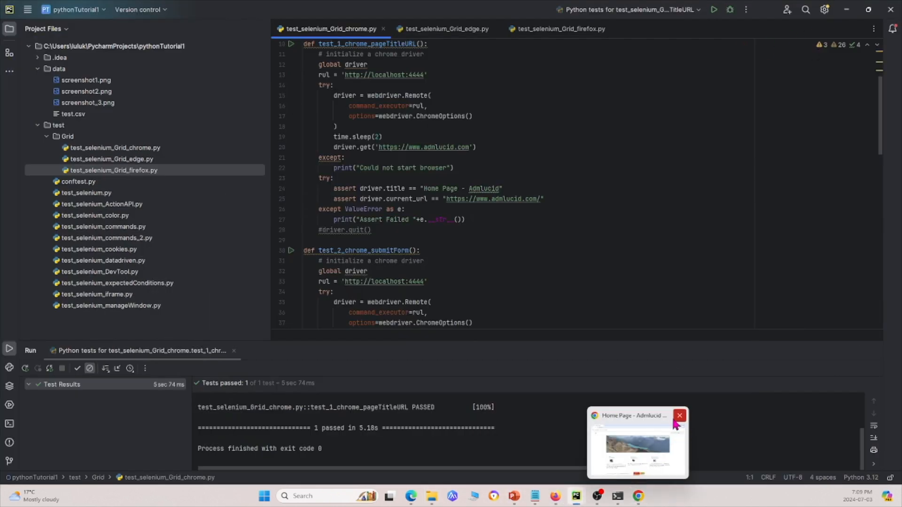
left_click(679, 416)
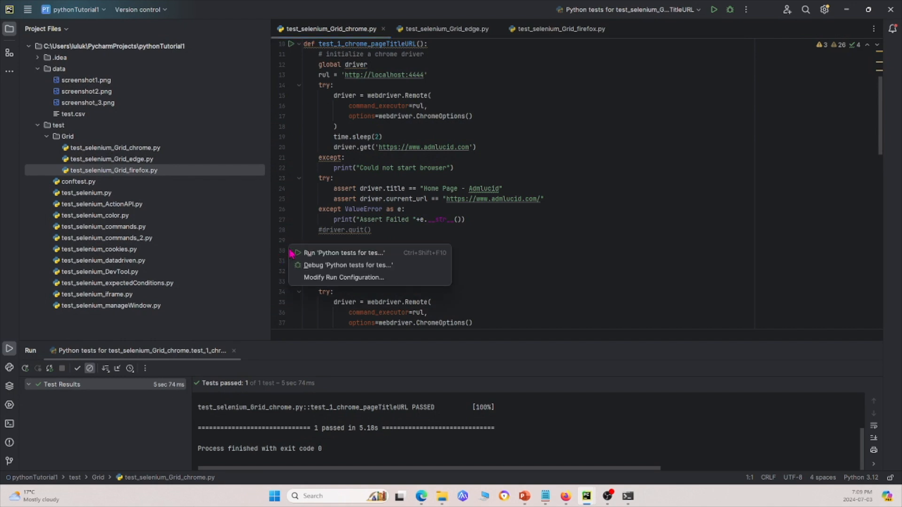
Run test_2_chrome_submitForm on the Grid and return to its passing results
left_click(343, 253)
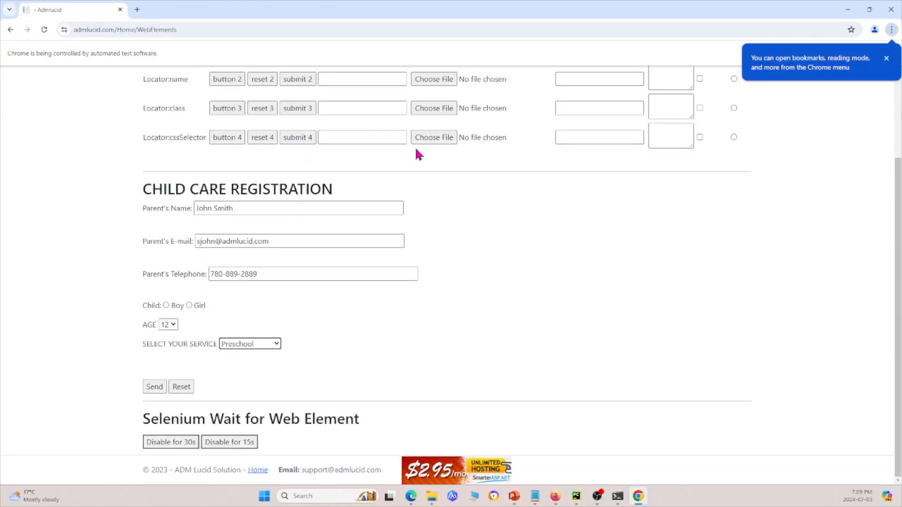
left_click(154, 386)
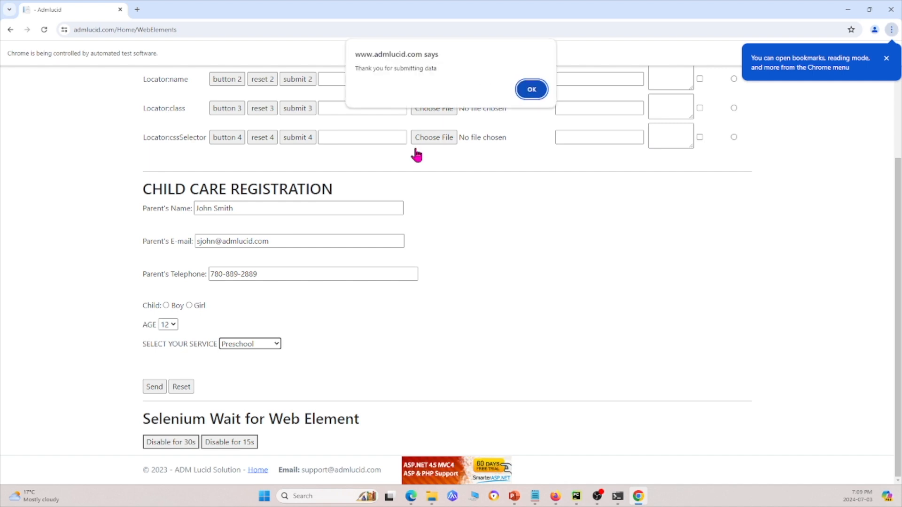
left_click(531, 89)
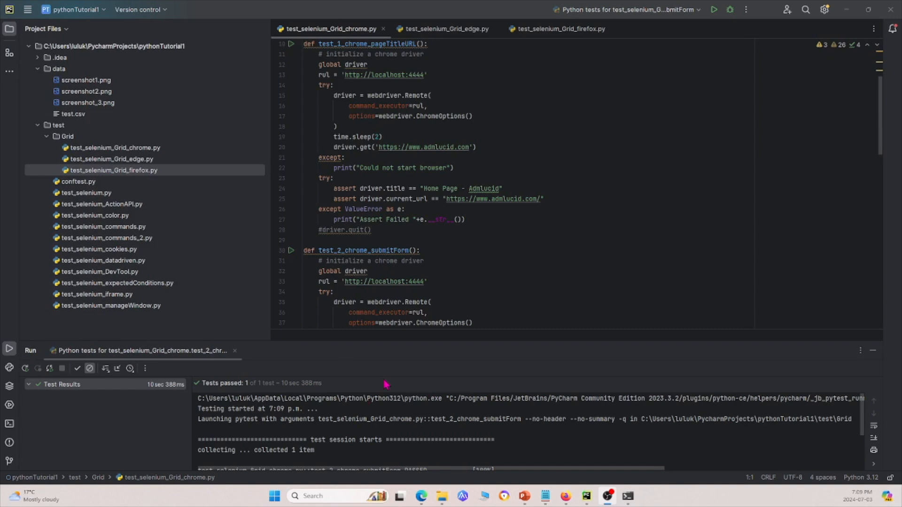
Scroll down the test file toward test_3_chrome_searchForGolf
scroll("down", 3)
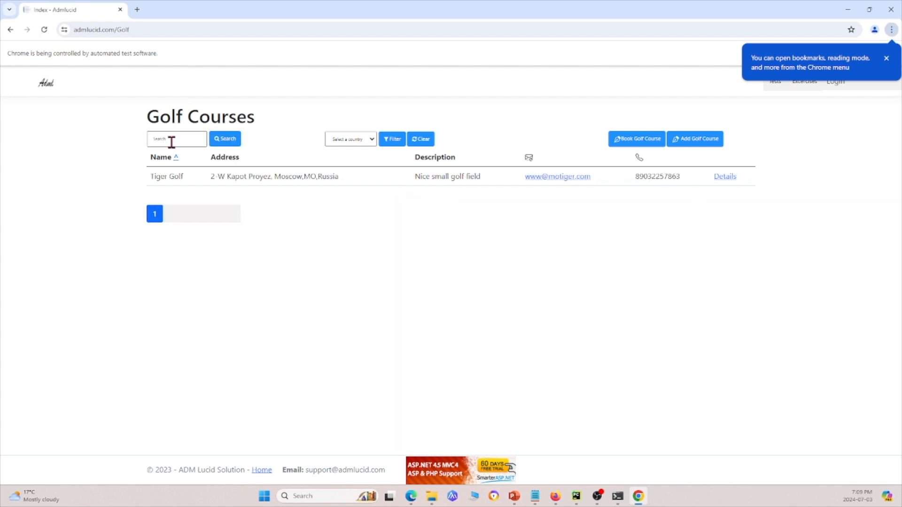
mouse_move(122, 152)
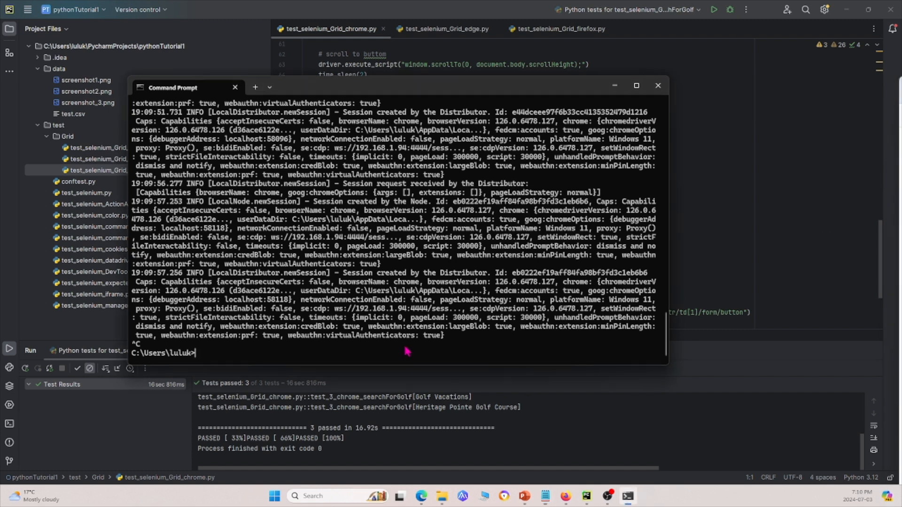
Enter 'java -jar selenium-server-4.22.0.jar hub' in Command Prompt
type("java -jar selenium-server-4.22.0.jar hub")
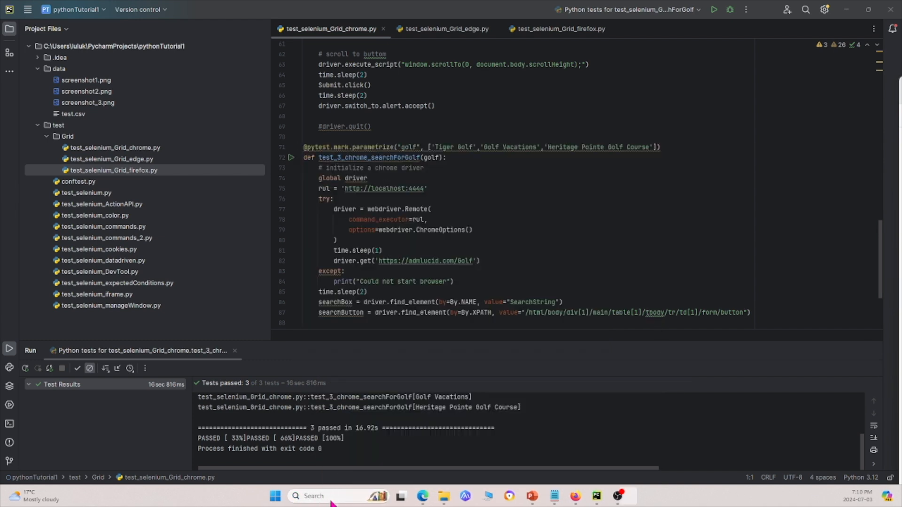
Start the Selenium 4.22.0 hub in a new Command Prompt window
left_click(628, 496)
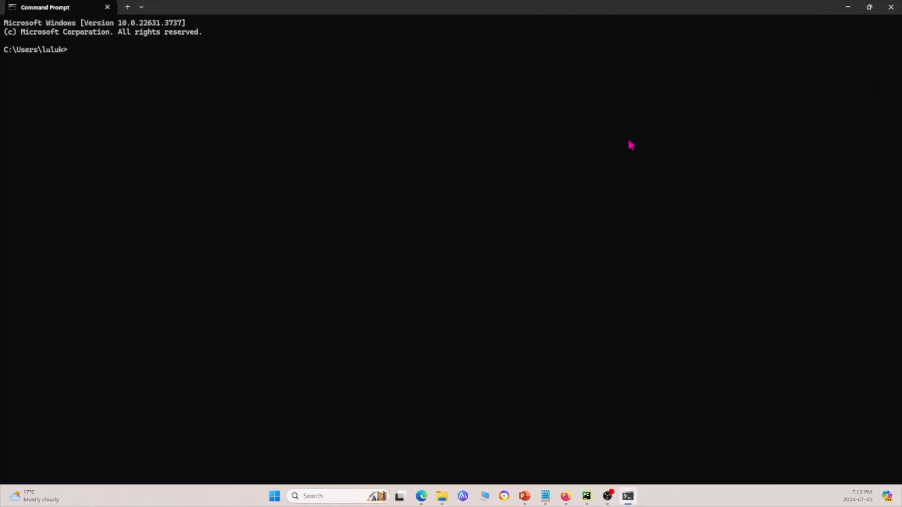
type("java -jar selenium-server-4.22.0.jar hub")
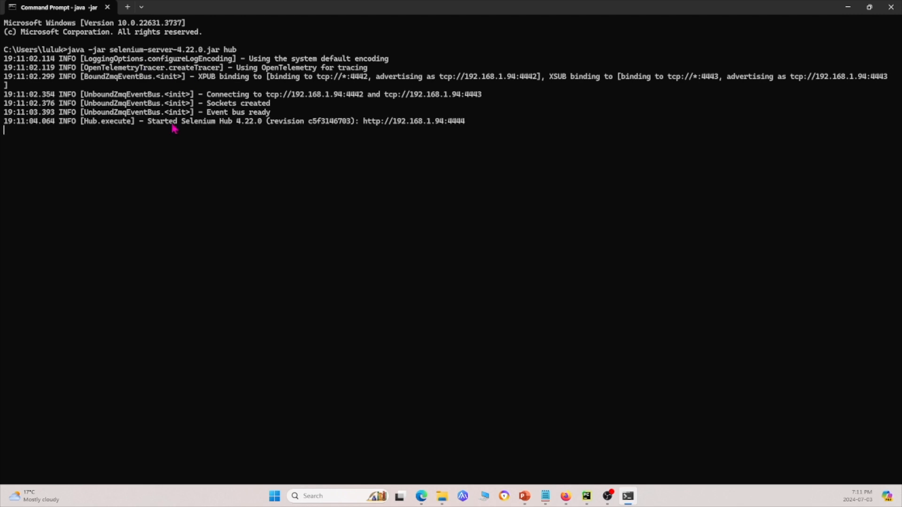
mouse_move(846, 7)
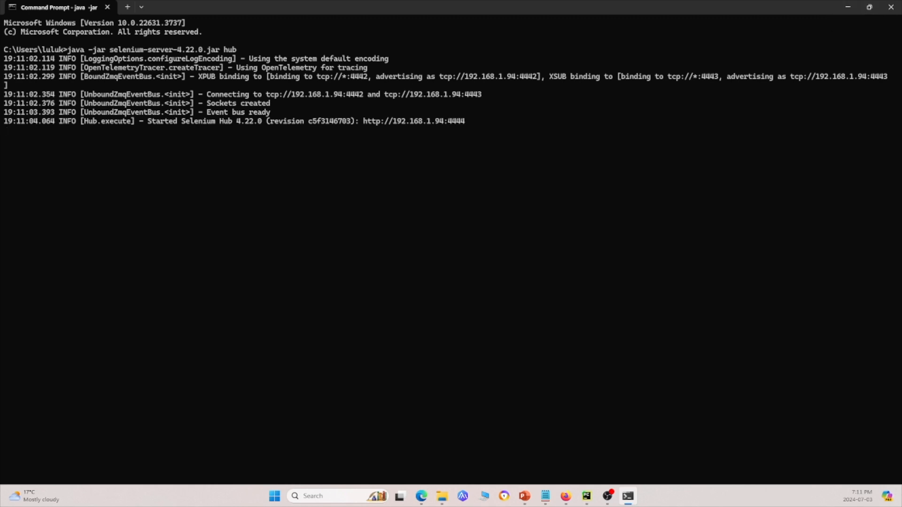
mouse_move(547, 349)
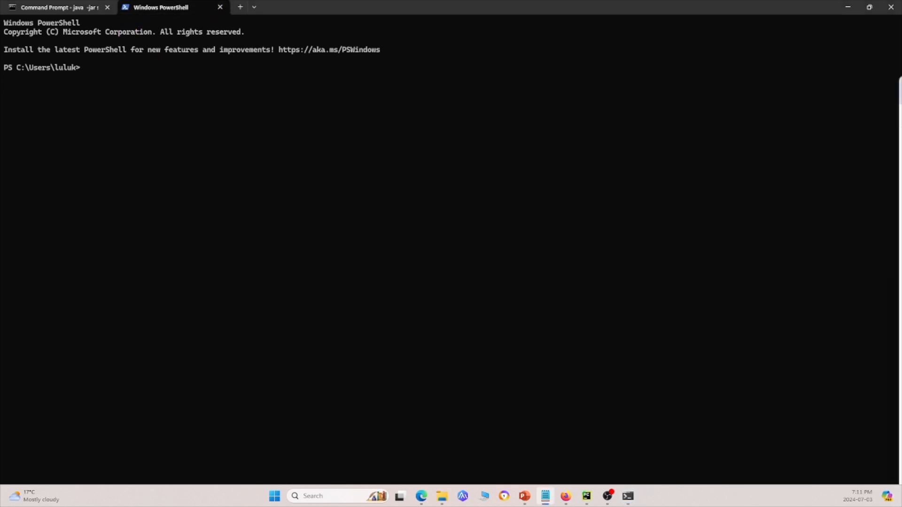
Start two Selenium 4.22.0 nodes in separate PowerShell tabs, the second on port 6669
type("java -jar selenium-server-4.22.0.jar node")
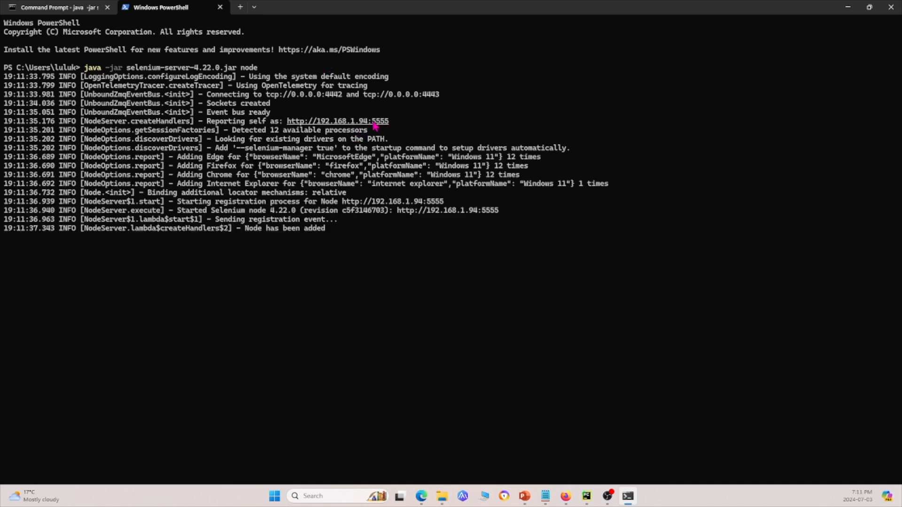
mouse_move(228, 15)
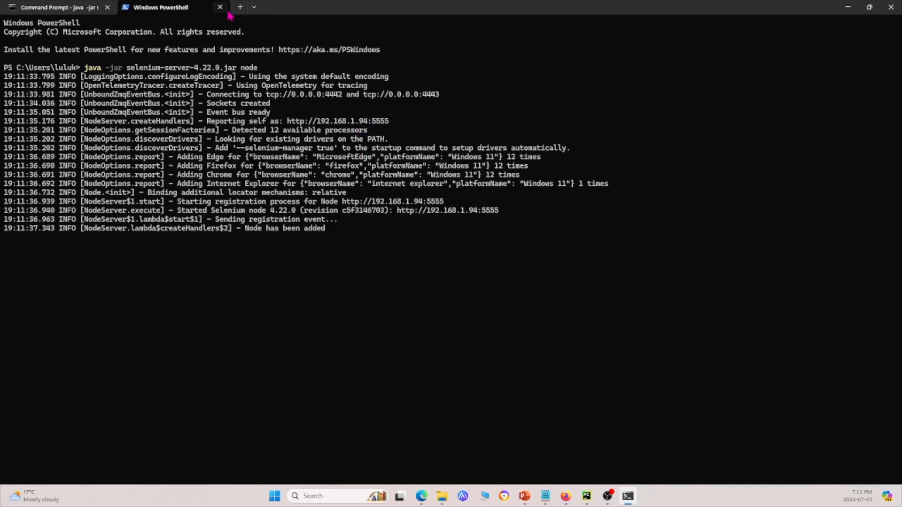
left_click(240, 7)
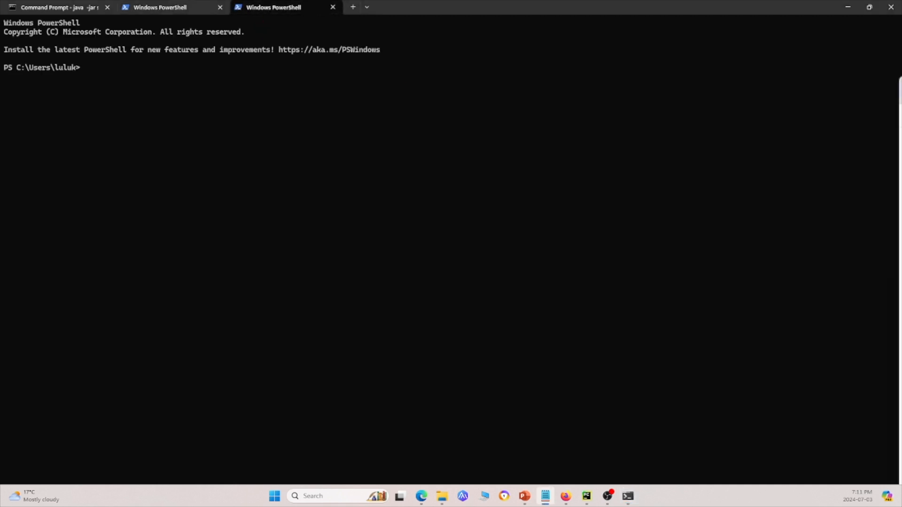
type("java -jar selenium-server-4.22.0.jar node --port 6669")
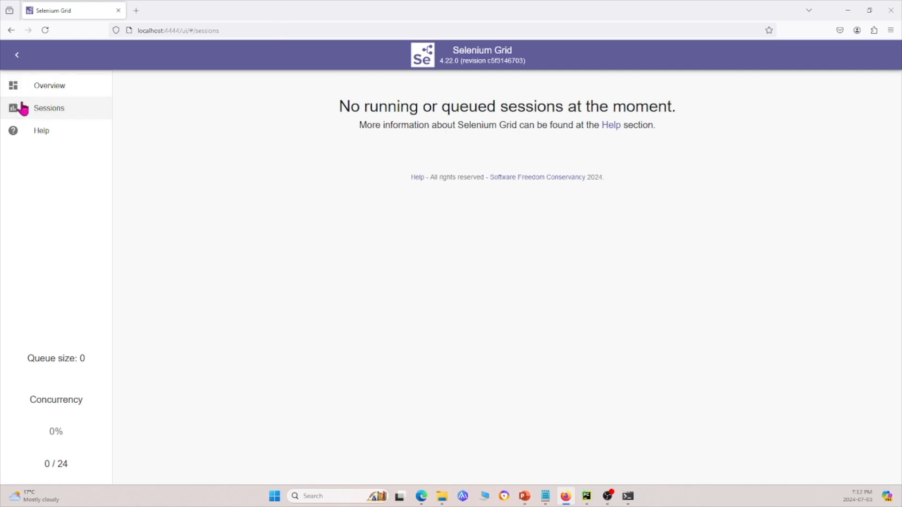
Check the Grid Overview and Sessions pages to confirm both nodes are idle
left_click(50, 85)
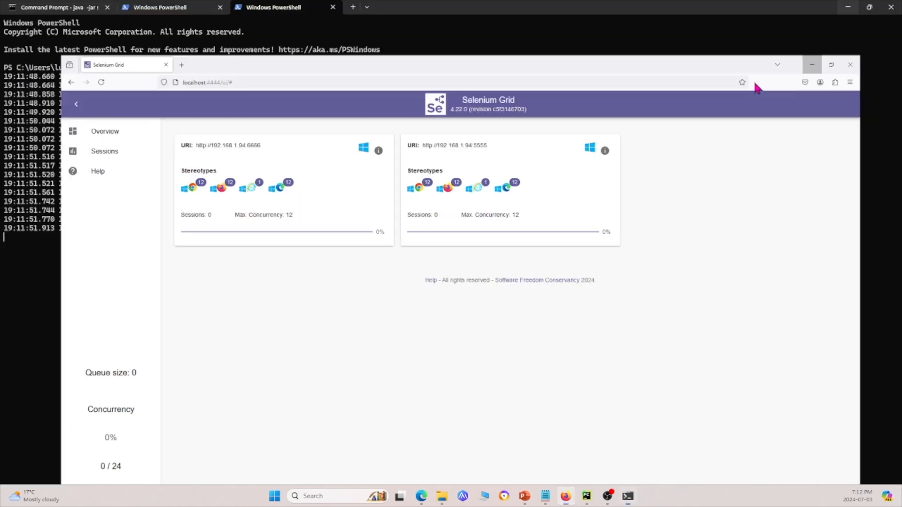
left_click(162, 7)
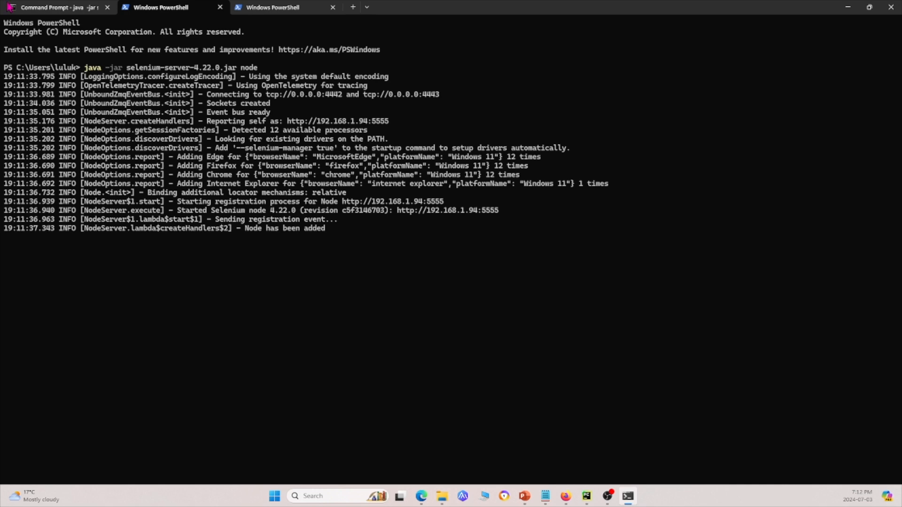
left_click(57, 7)
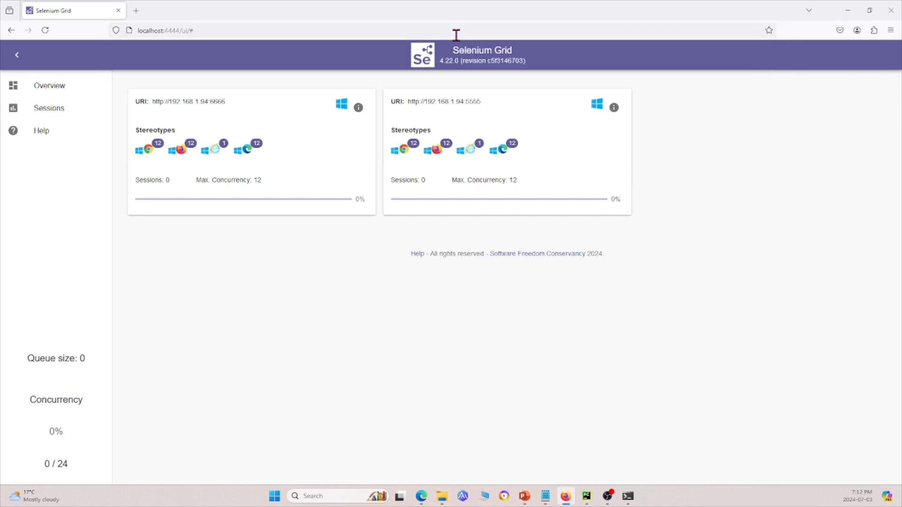
left_click(49, 108)
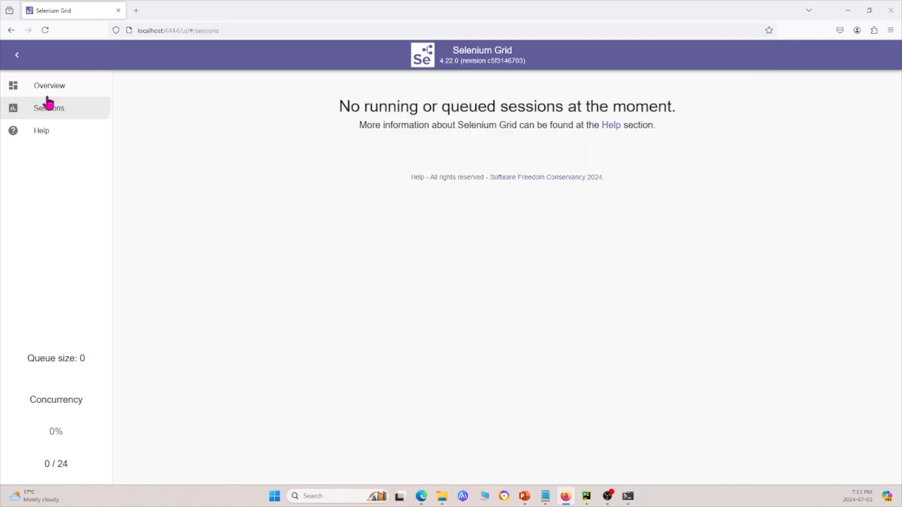
left_click(49, 85)
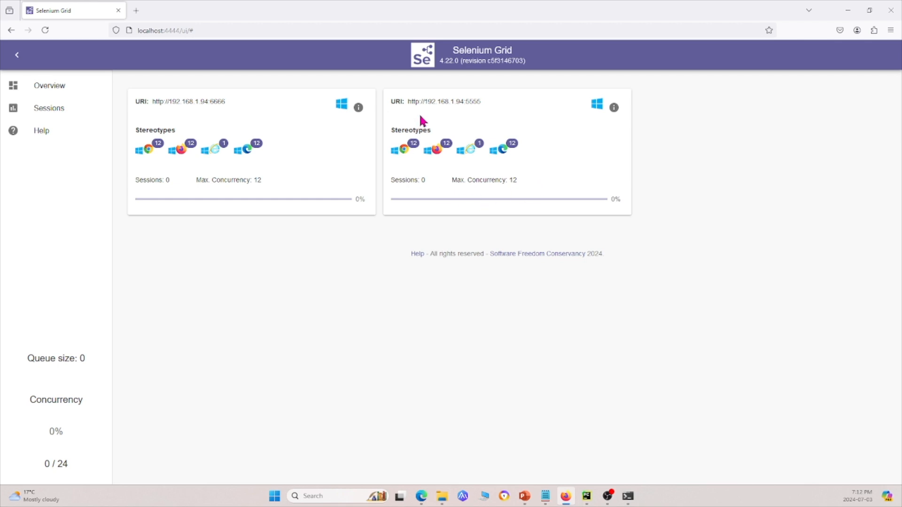
left_click(49, 108)
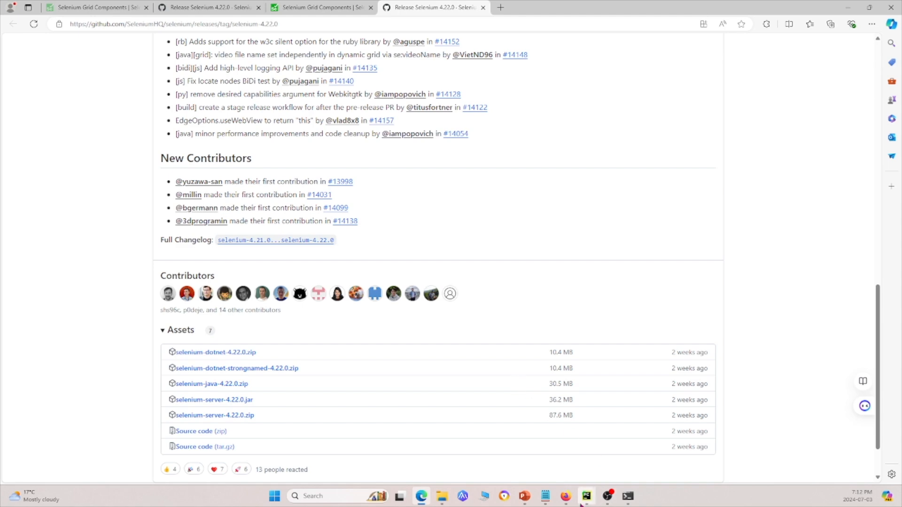
Run 'pip install pytest-xdist' in PyCharm's terminal
left_click(586, 496)
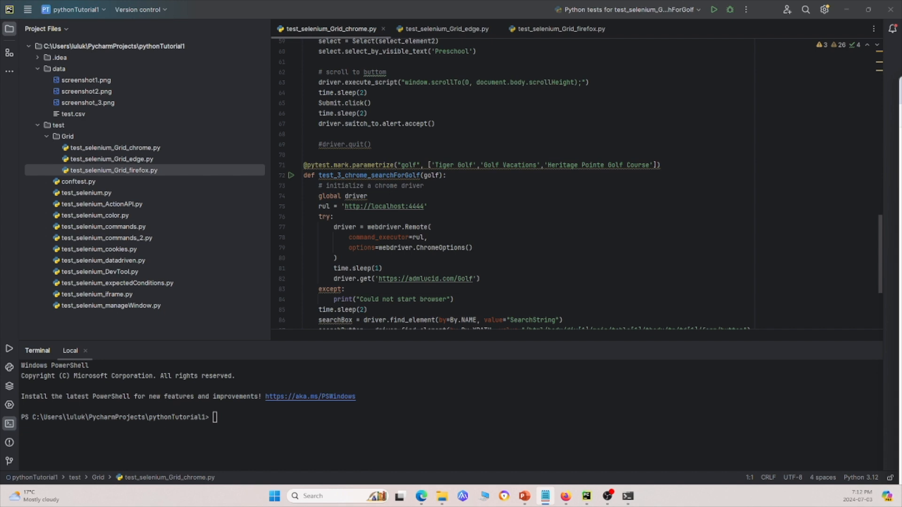
type("pip install pytest-xdist")
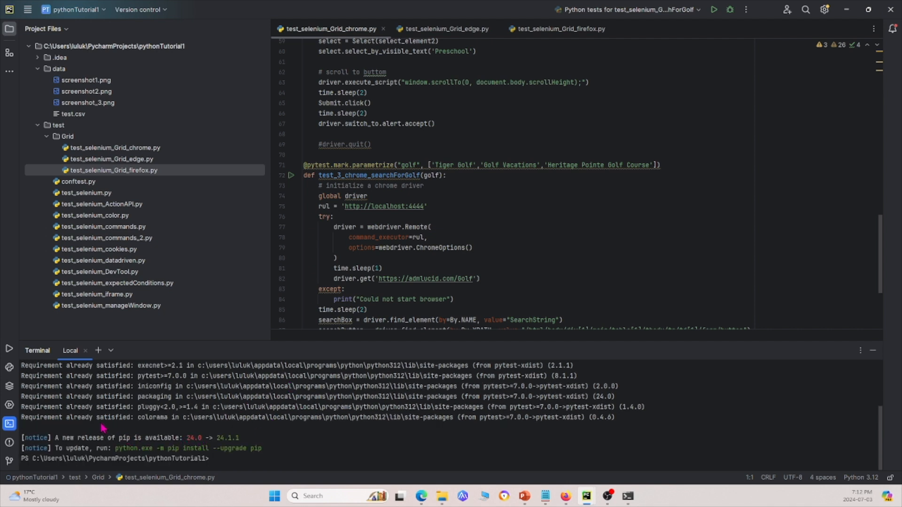
mouse_move(265, 434)
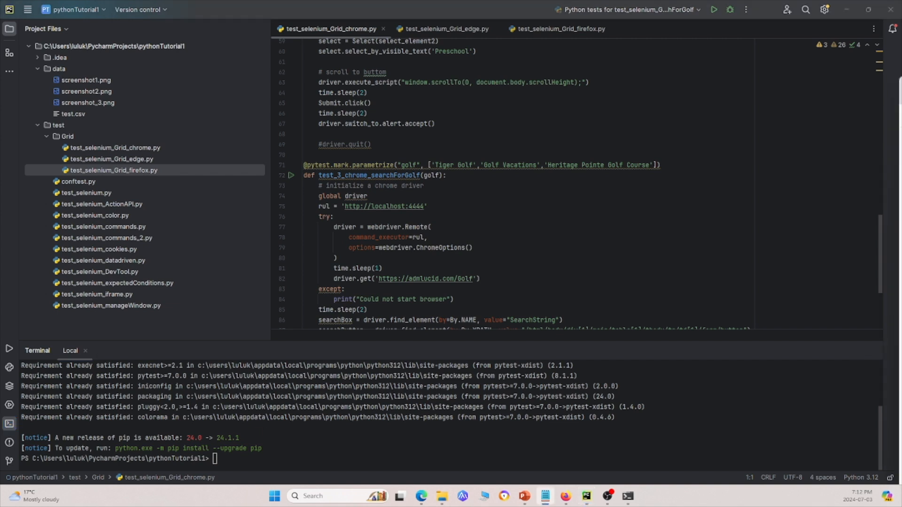
mouse_move(540, 339)
type("cd")
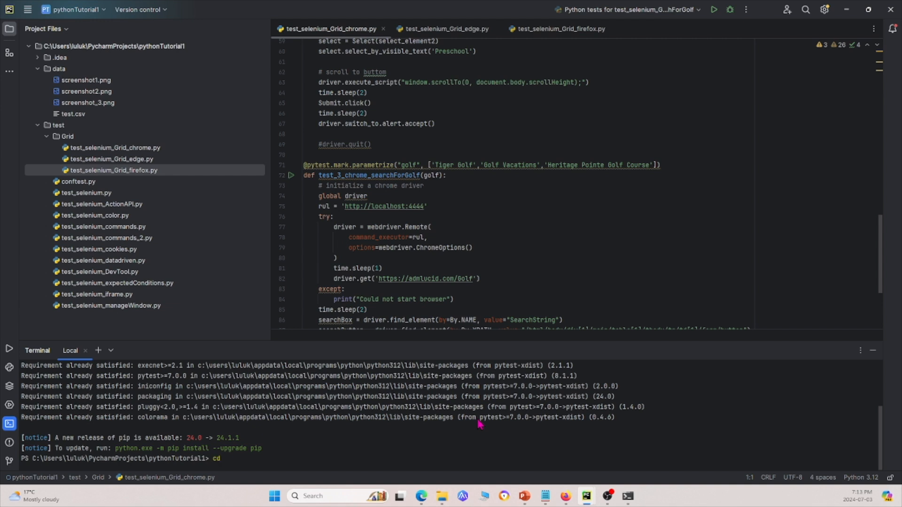
Change into the test\Grid folder and start a parallel 'pytest -n' run
type("test/G")
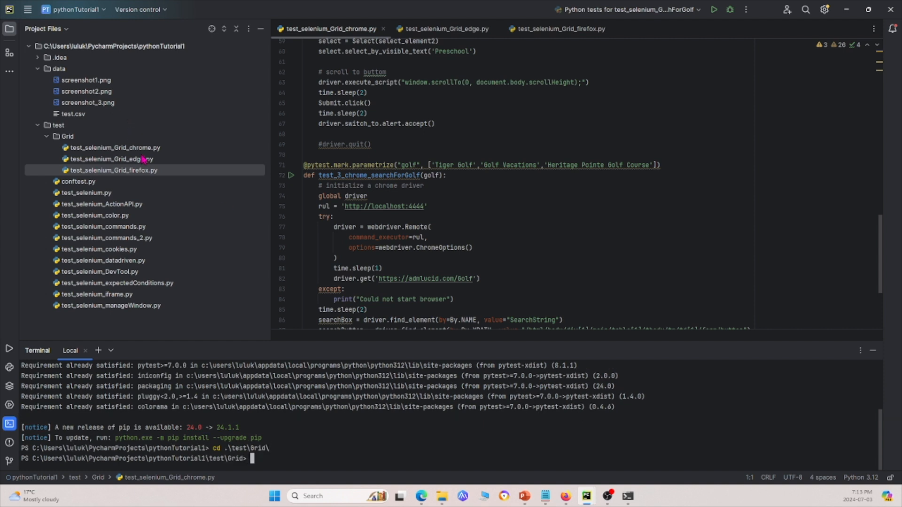
mouse_move(99, 159)
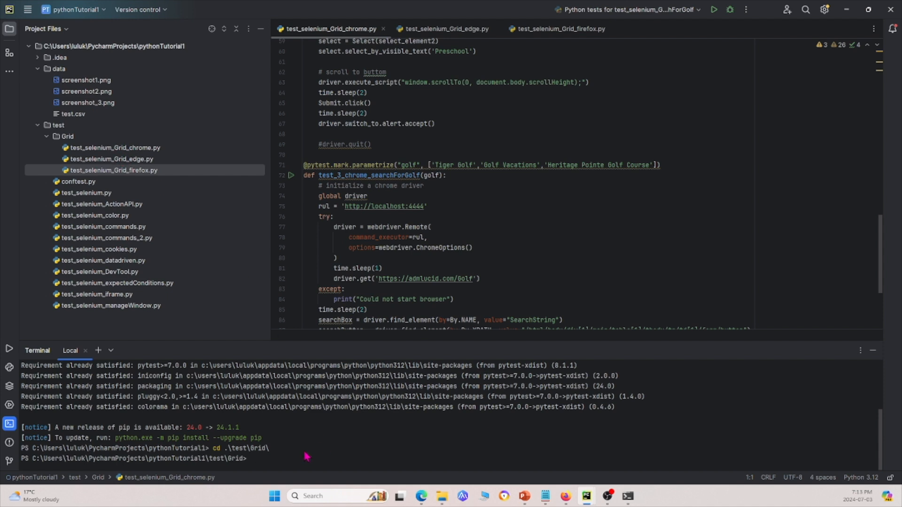
mouse_move(297, 459)
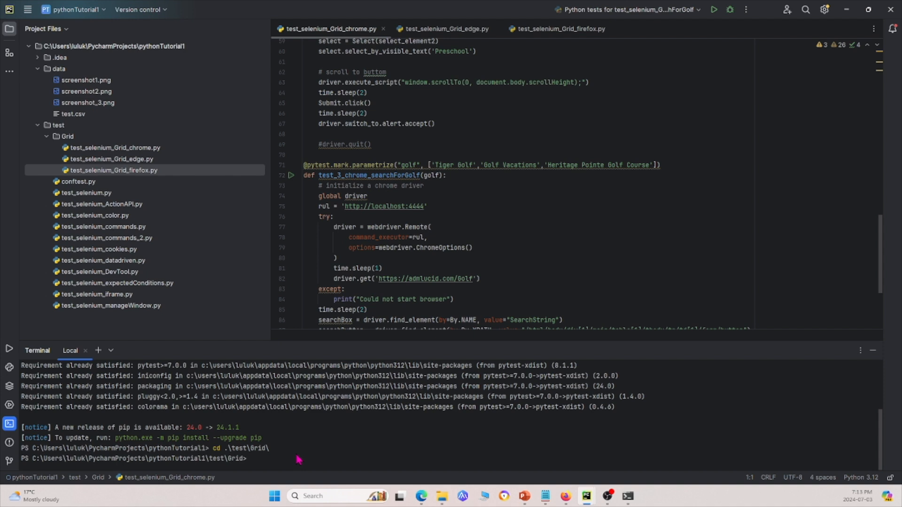
type("pytest -n 5")
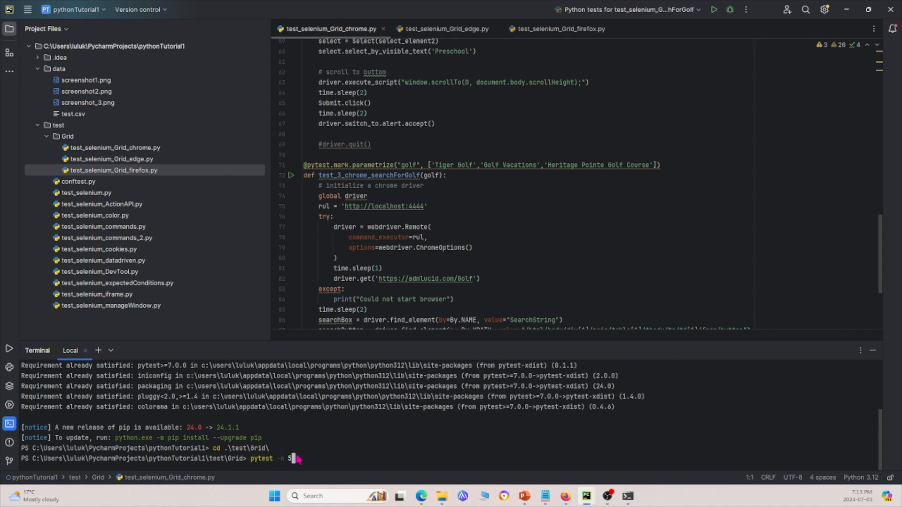
key("enter")
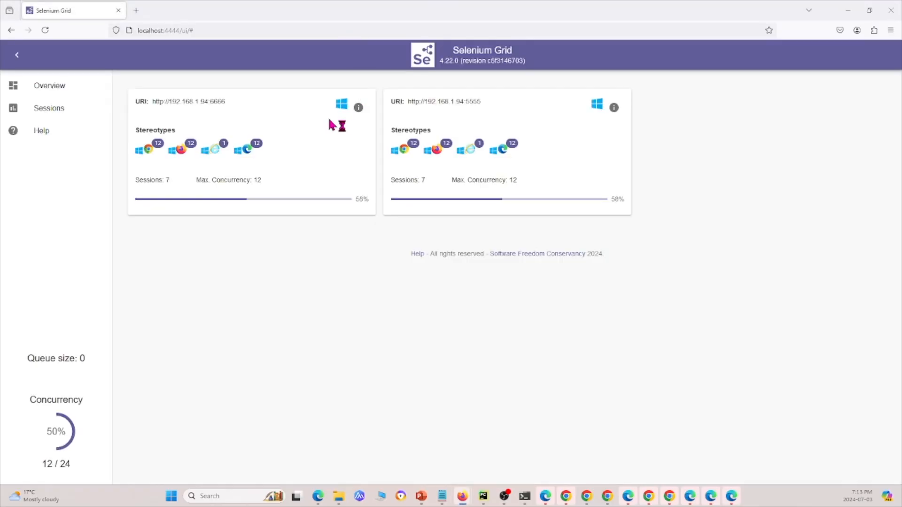
Open Grid Sessions and scroll through the running Chrome, Edge and Firefox sessions
left_click(49, 108)
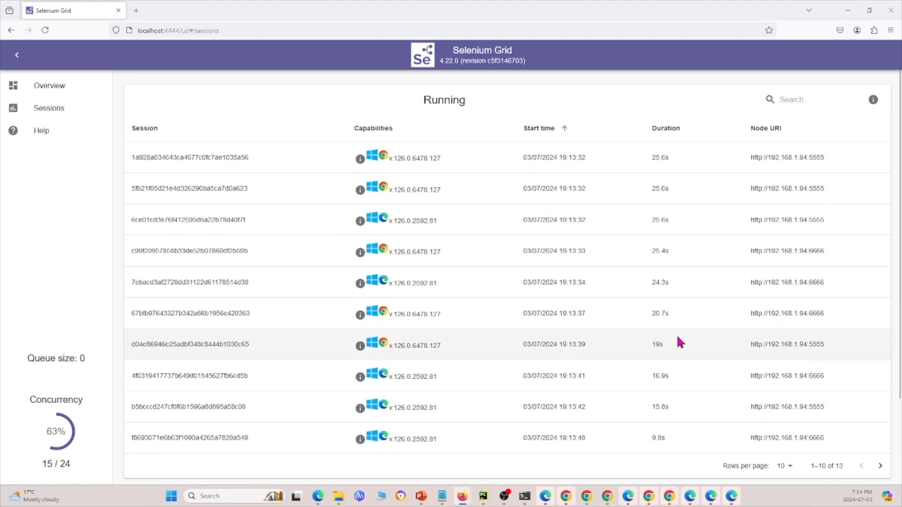
scroll("down", 3)
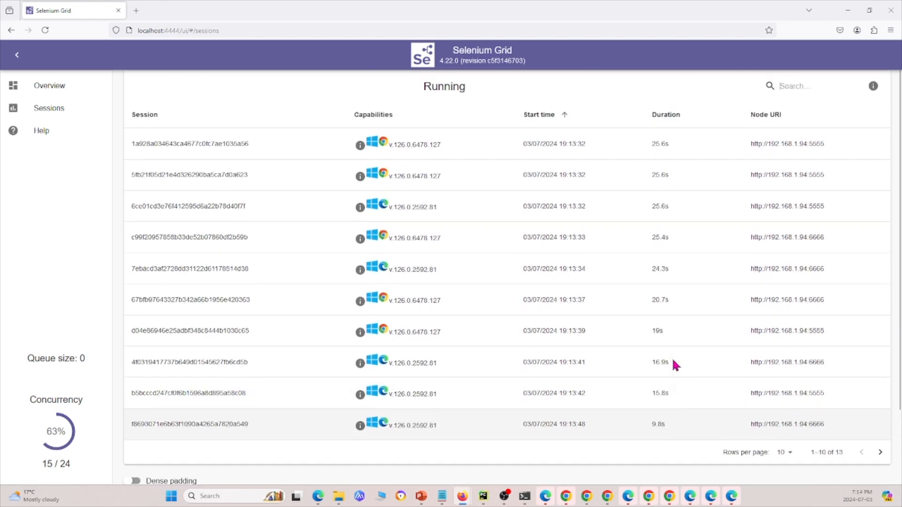
scroll("down", 3)
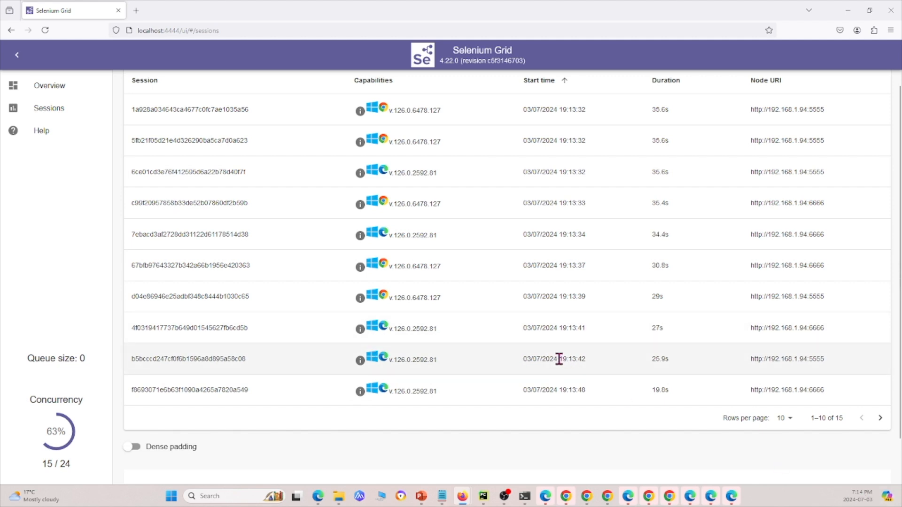
mouse_move(574, 315)
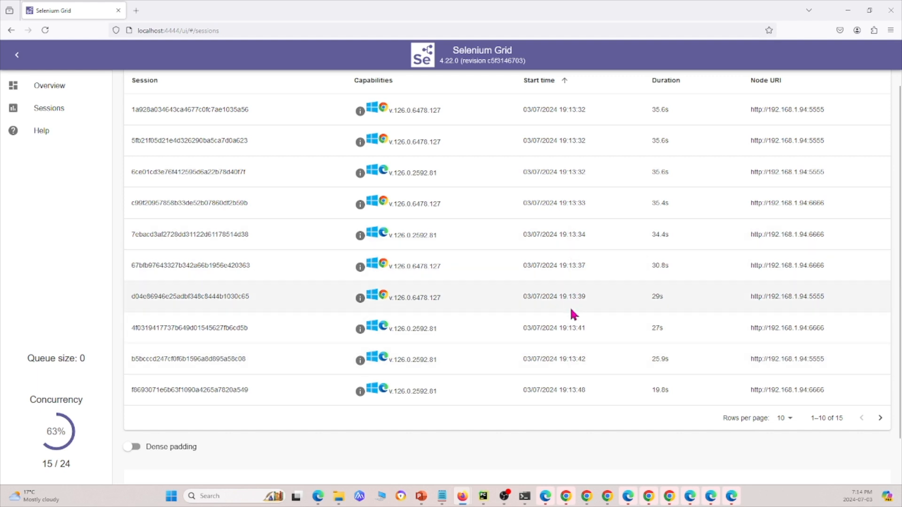
scroll("down", 3)
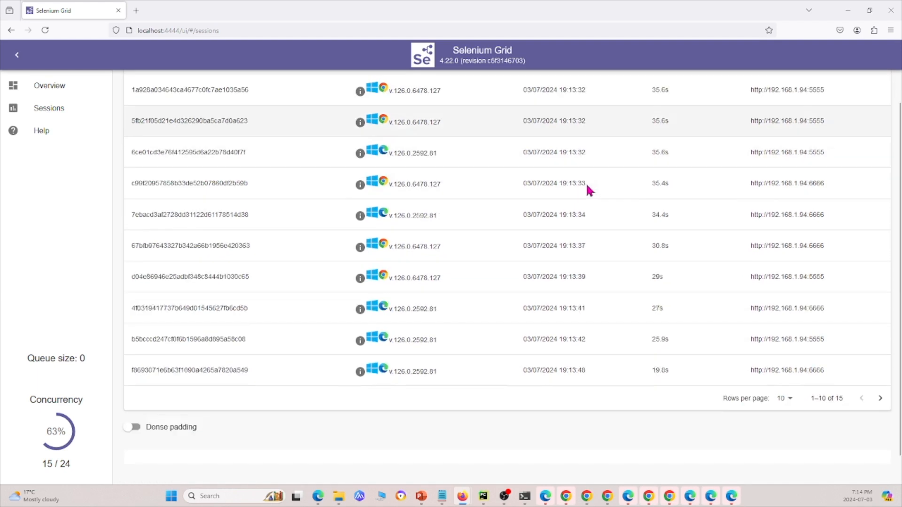
scroll("up", 3)
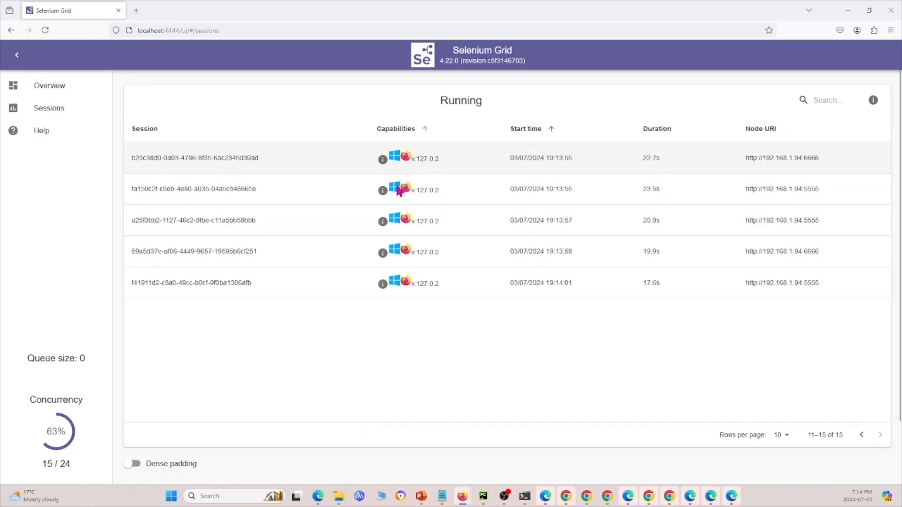
mouse_move(379, 120)
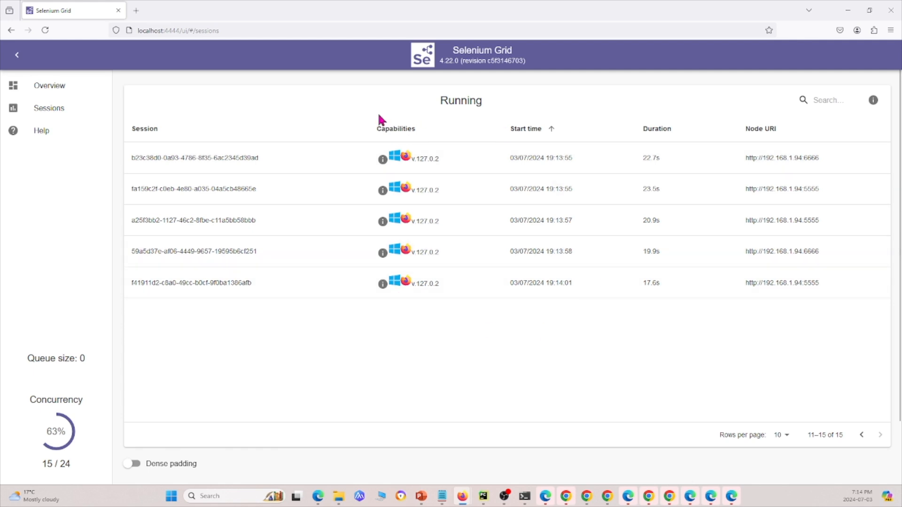
mouse_move(811, 19)
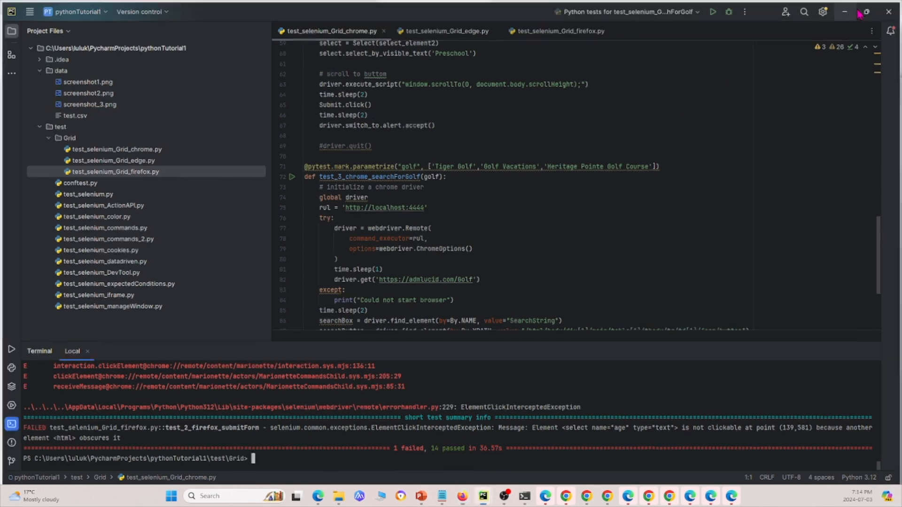
Confirm the Grid run ended 14 passed, 1 failed, then minimise PyCharm
left_click(586, 496)
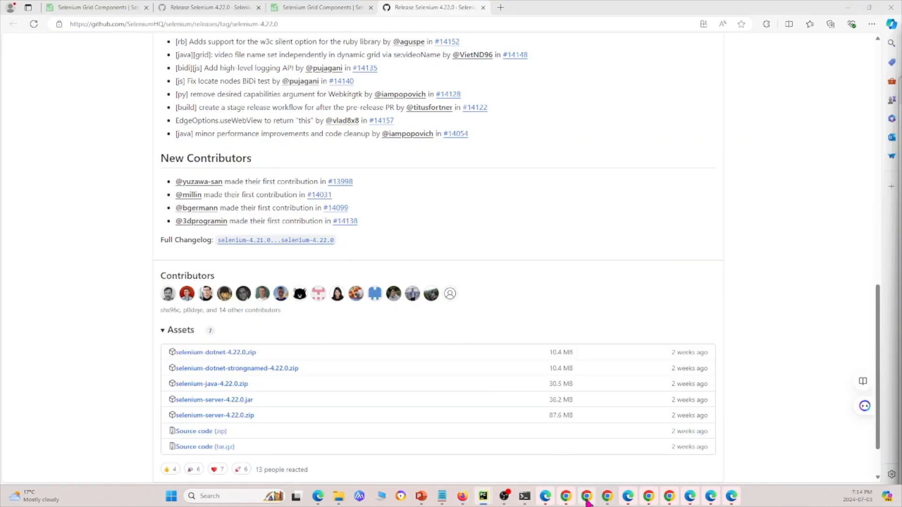
mouse_move(498, 404)
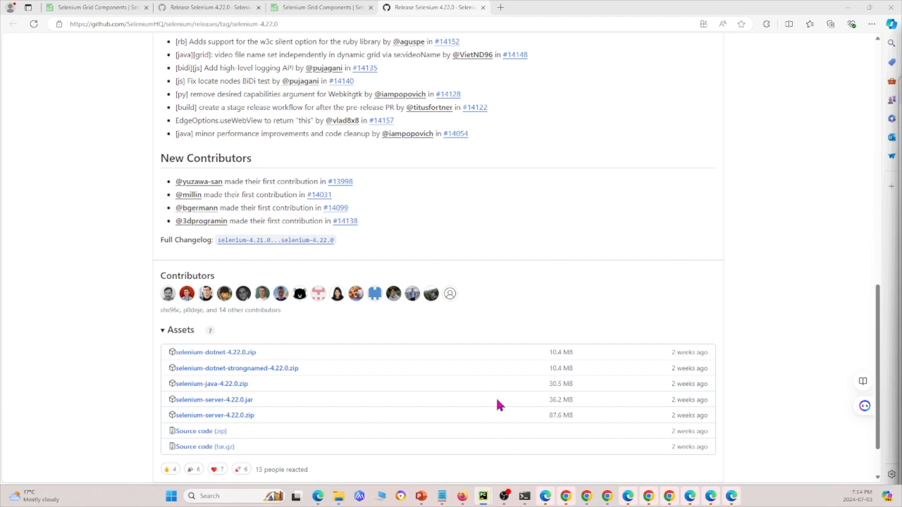